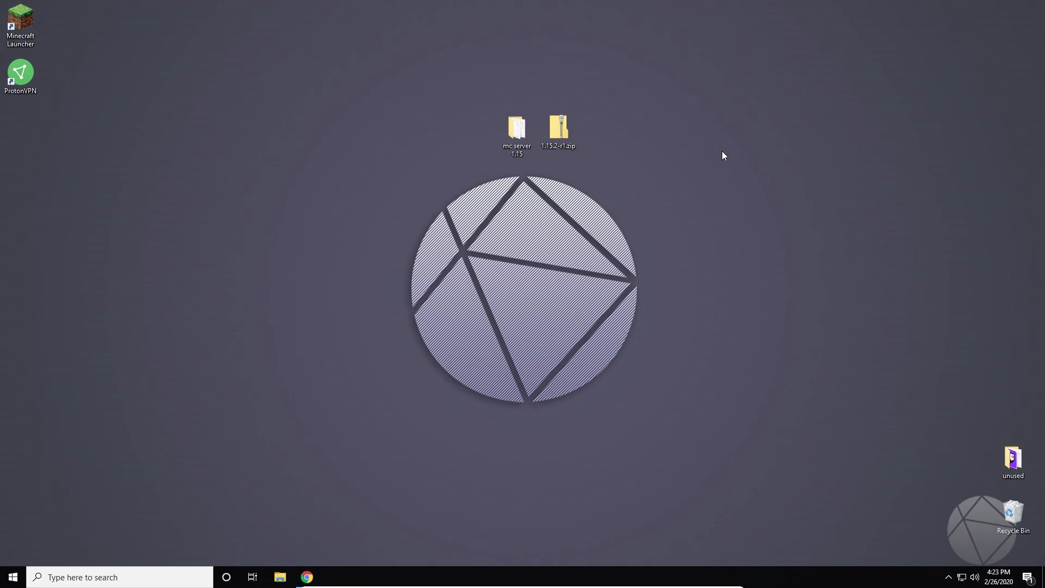
mouse_move(720, 222)
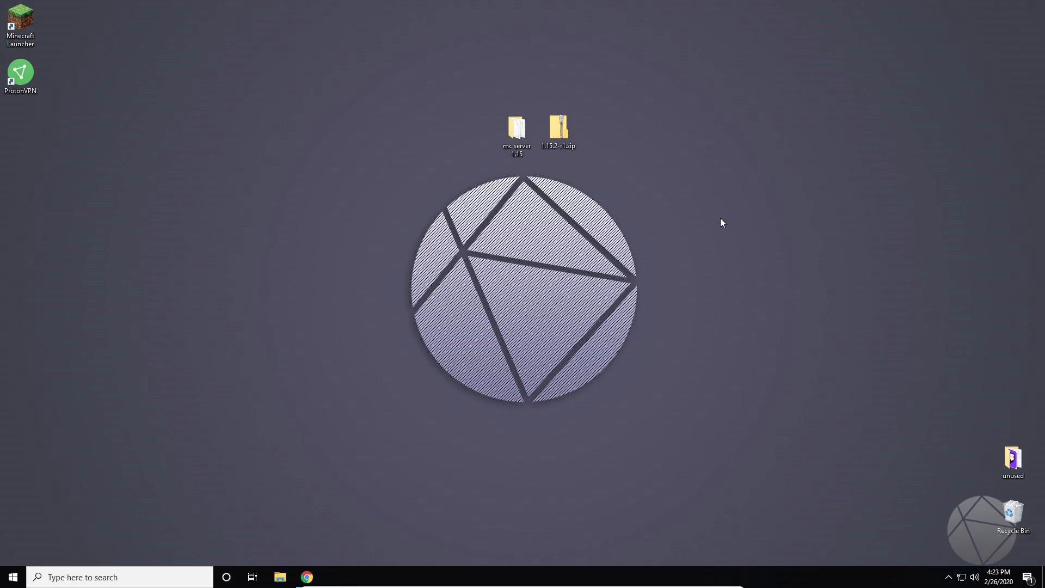
mouse_move(799, 257)
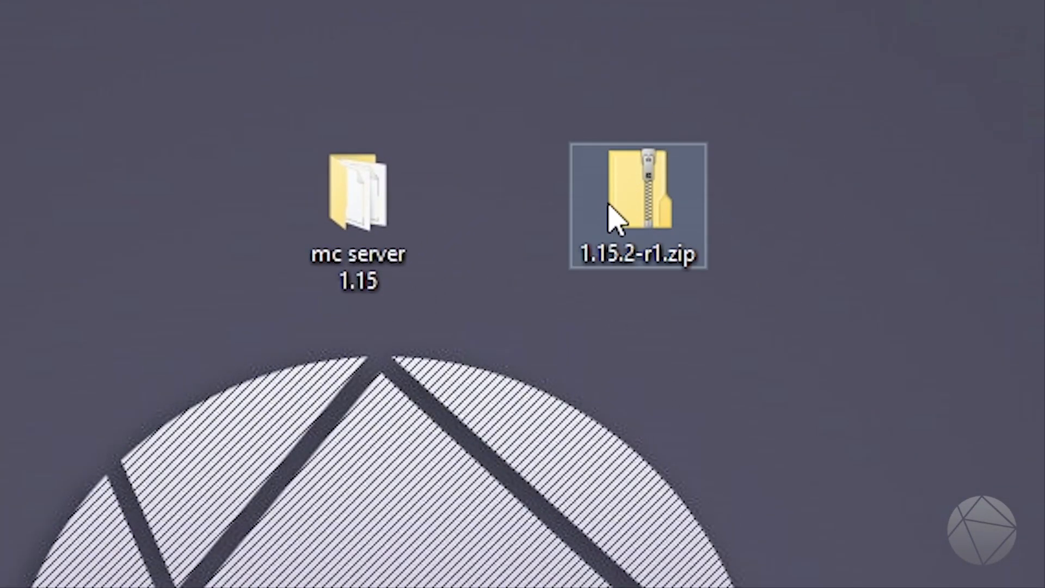
mouse_move(614, 214)
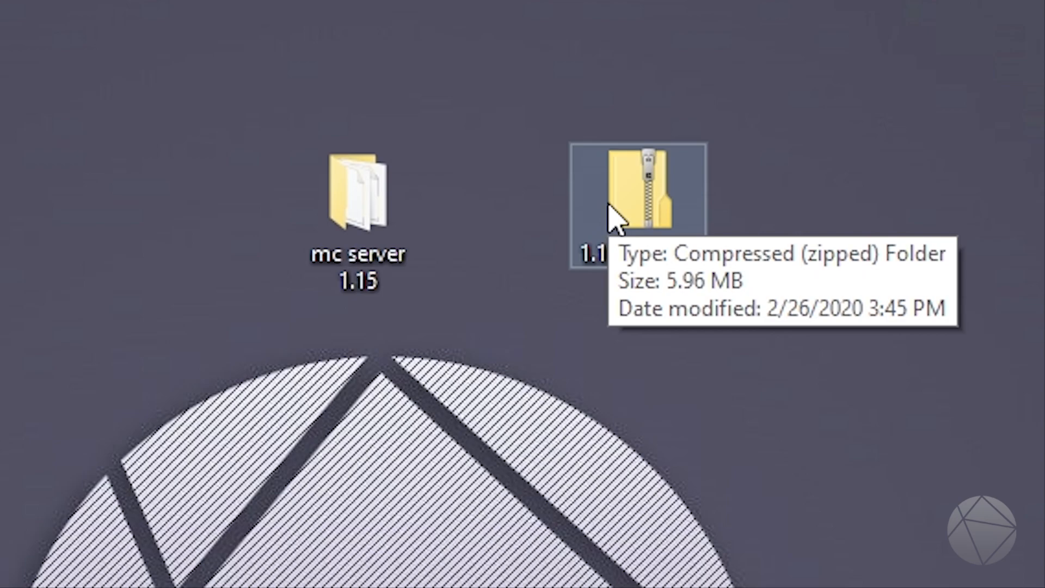
mouse_move(643, 215)
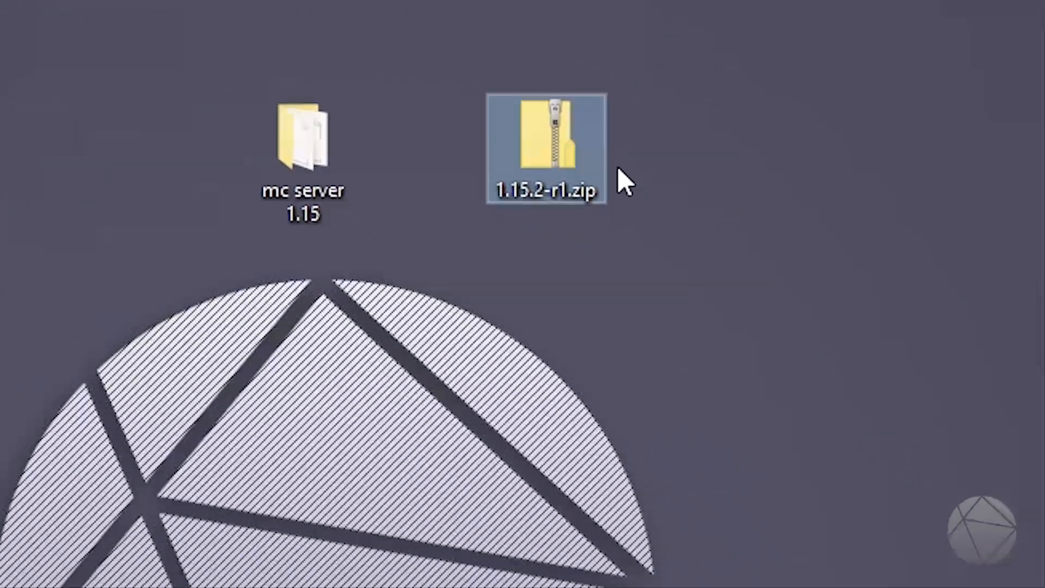
- Inspect the resource pack zip's details and contents, including pack.png and the assets folder
right_click(546, 147)
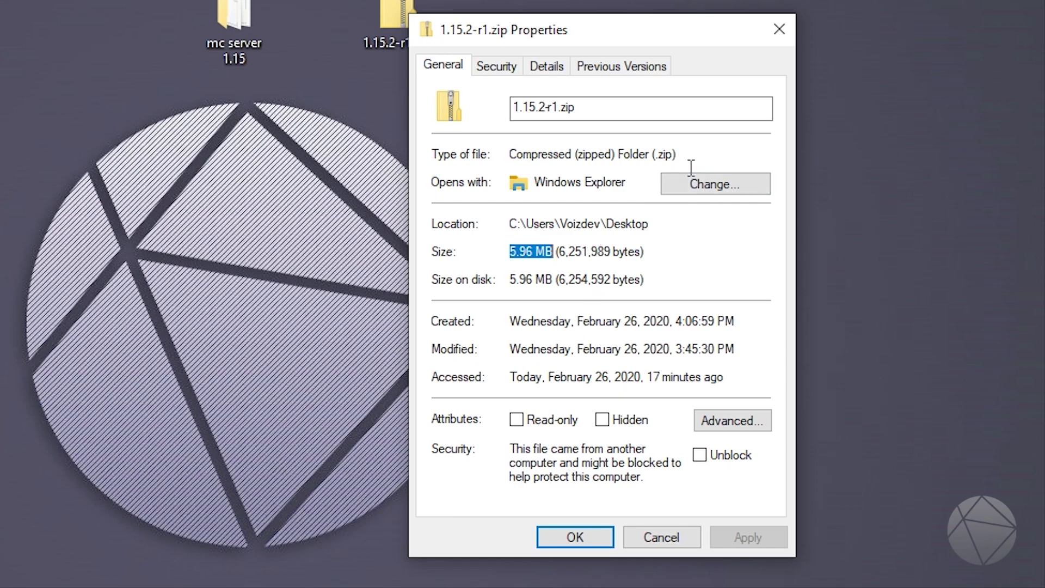
left_click(575, 537)
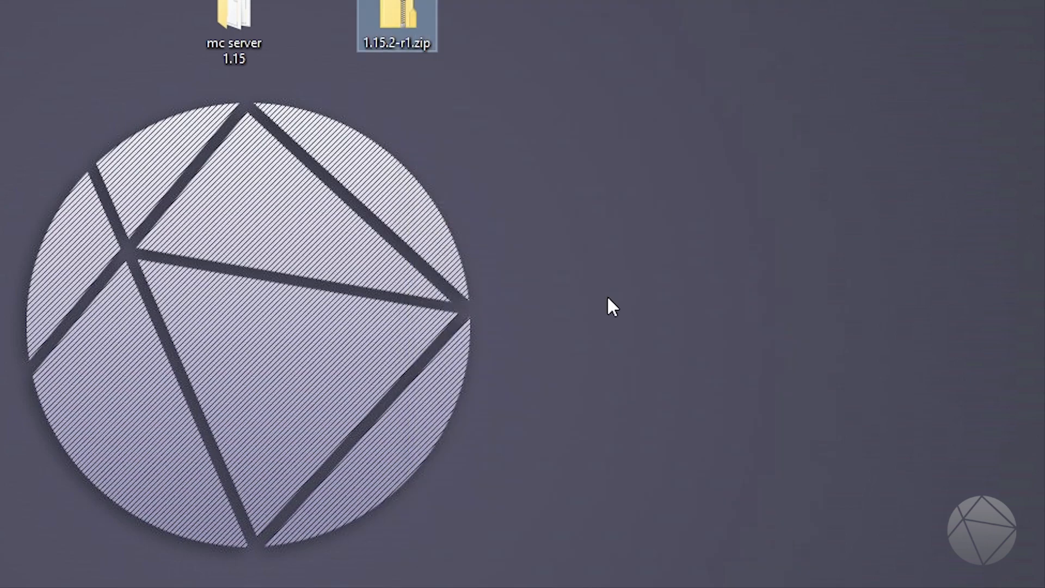
mouse_move(522, 353)
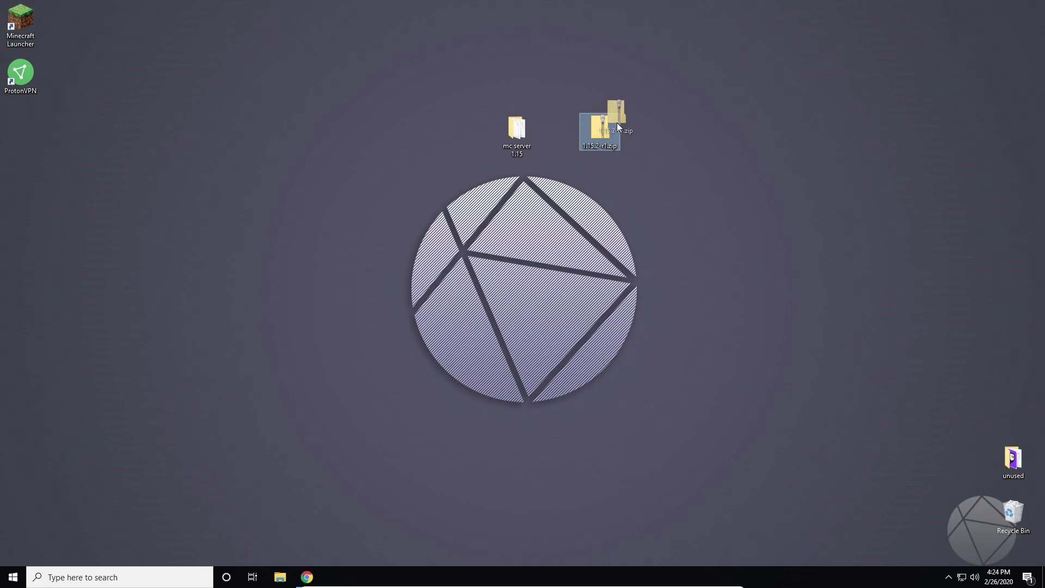
mouse_move(599, 129)
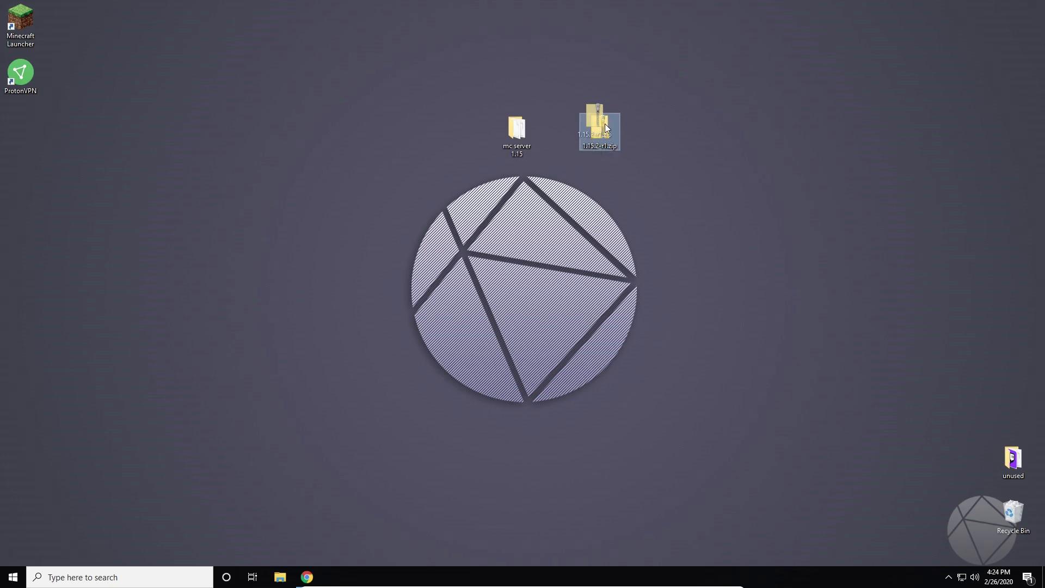
mouse_move(599, 137)
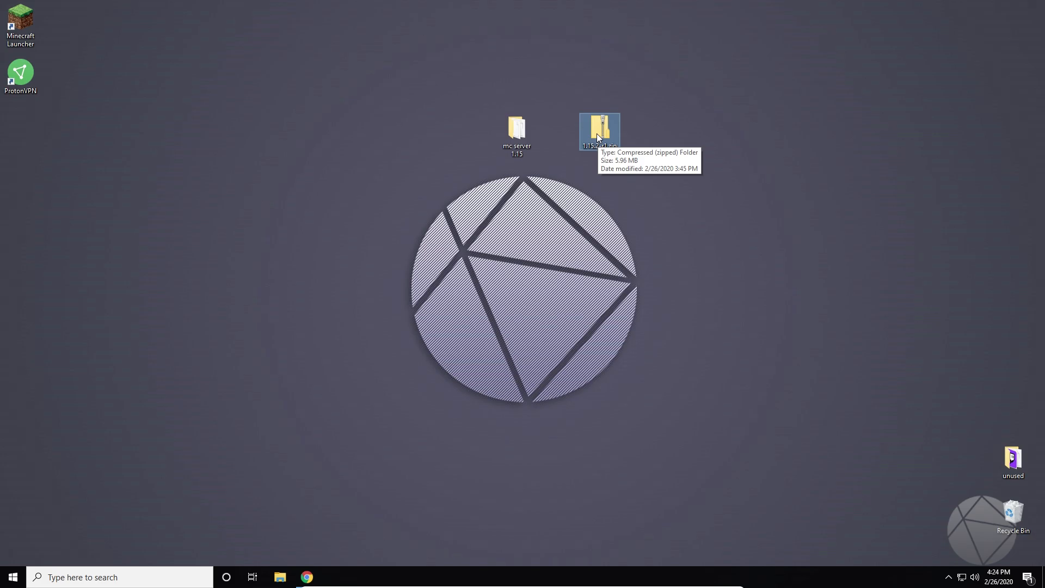
mouse_move(638, 187)
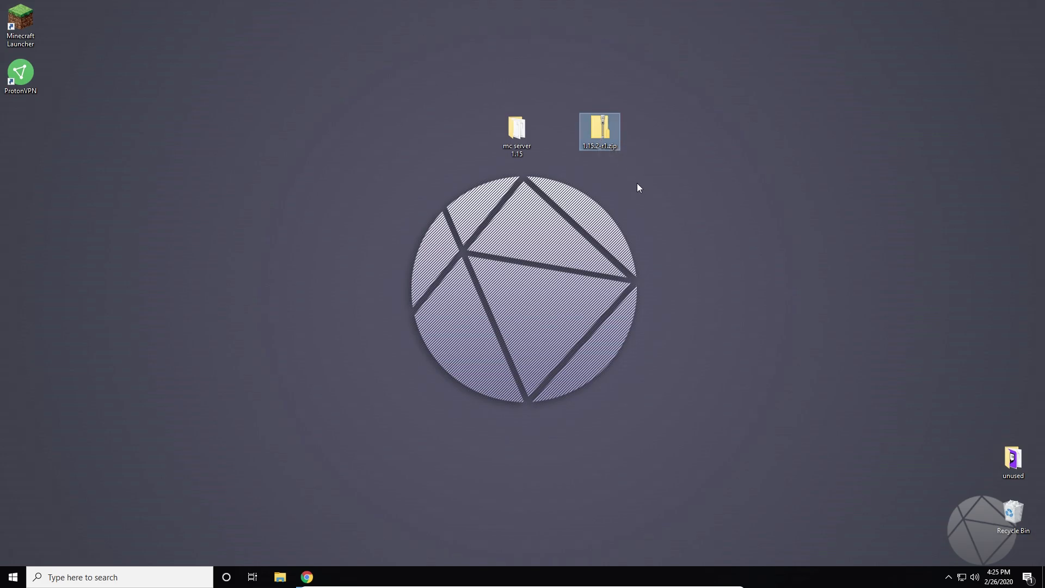
mouse_move(633, 187)
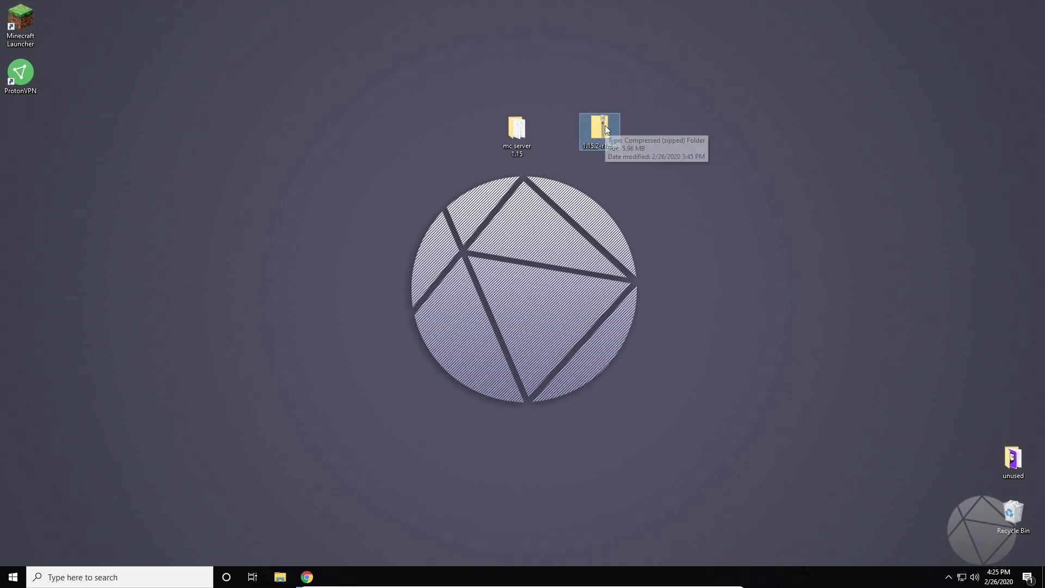
double_click(599, 127)
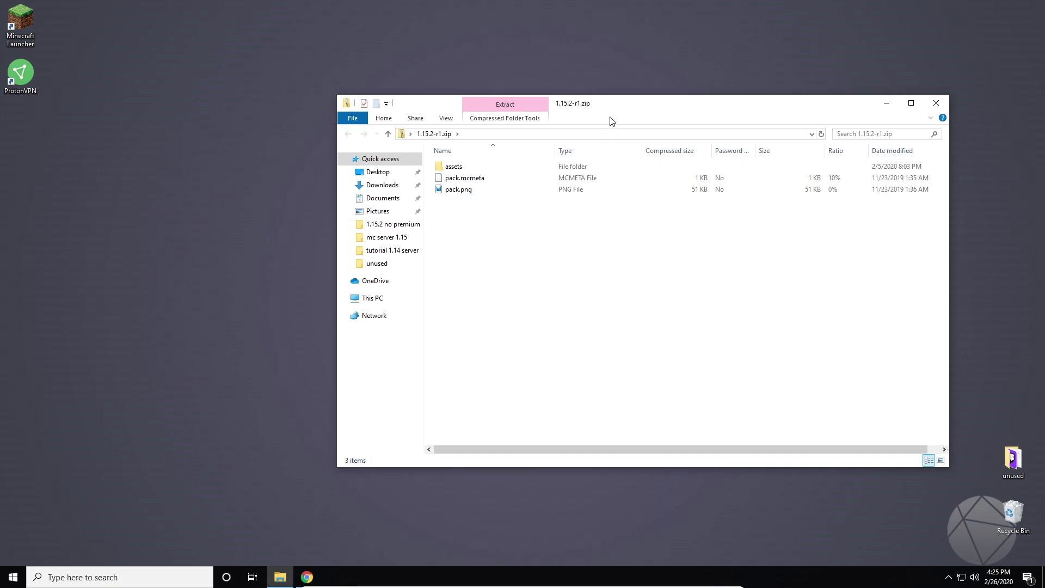
left_click_drag(609, 102, 590, 172)
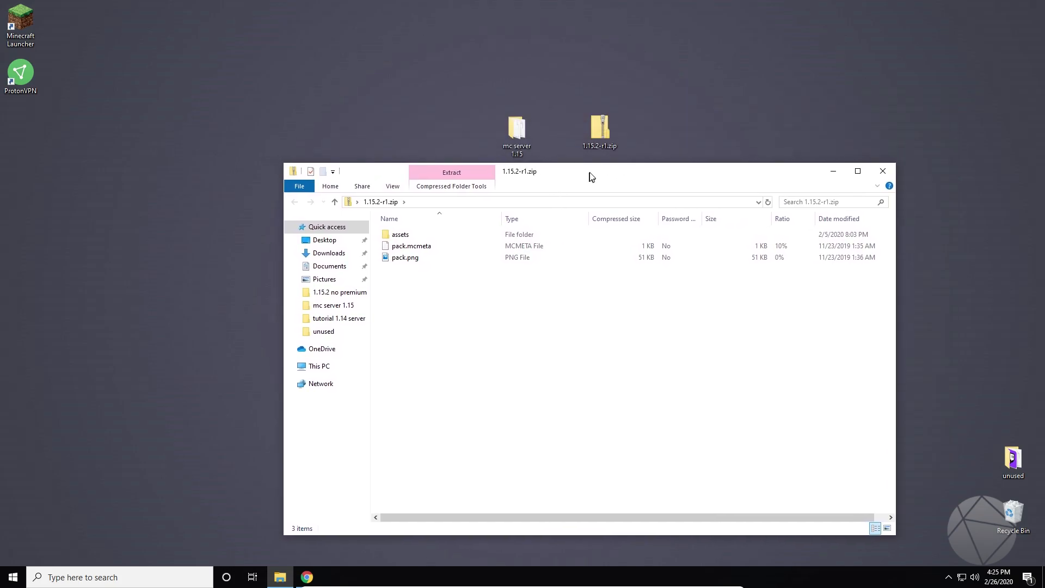
left_click(398, 257)
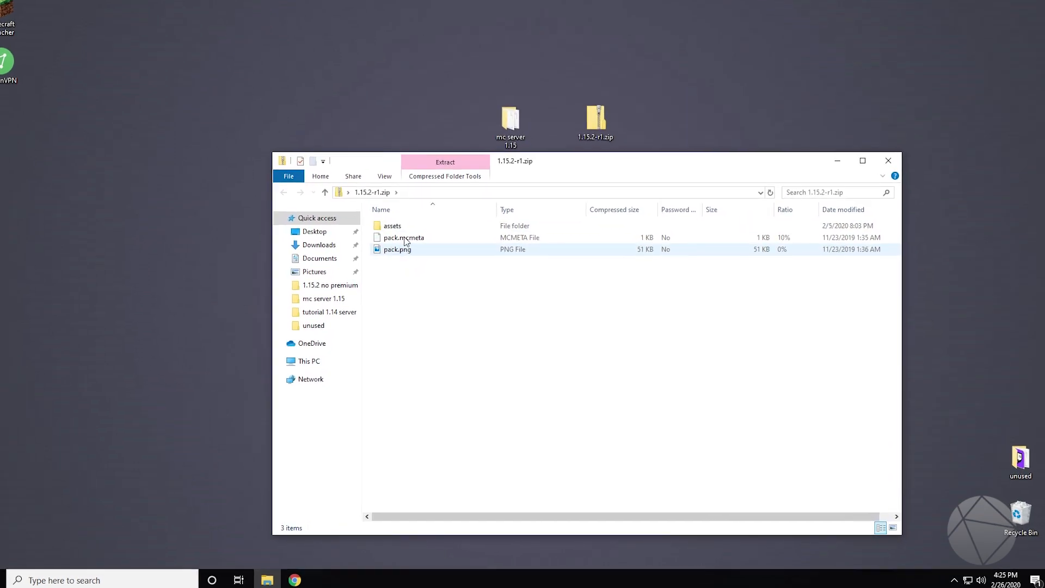
left_click(862, 161)
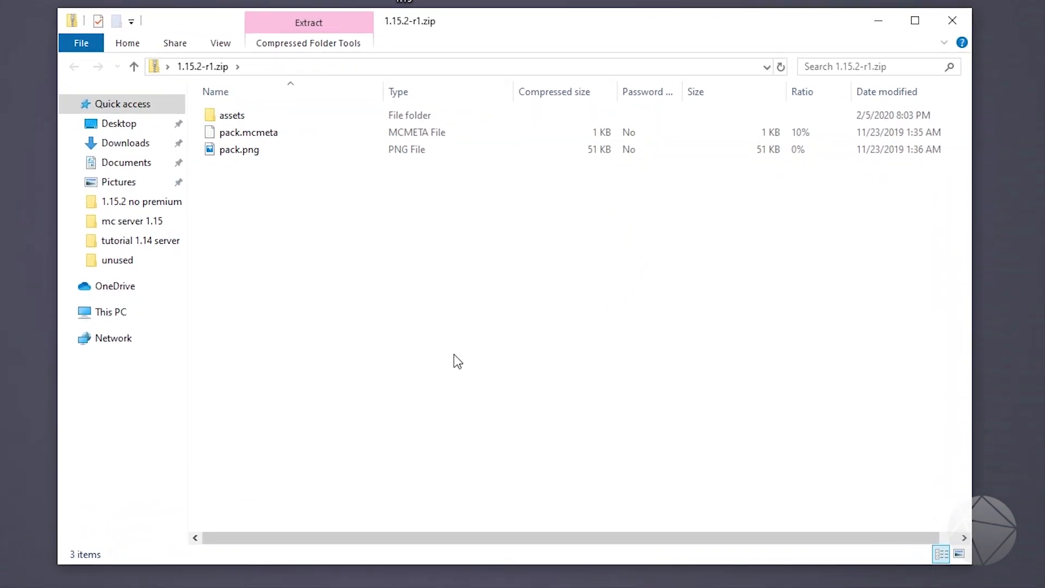
left_click(238, 149)
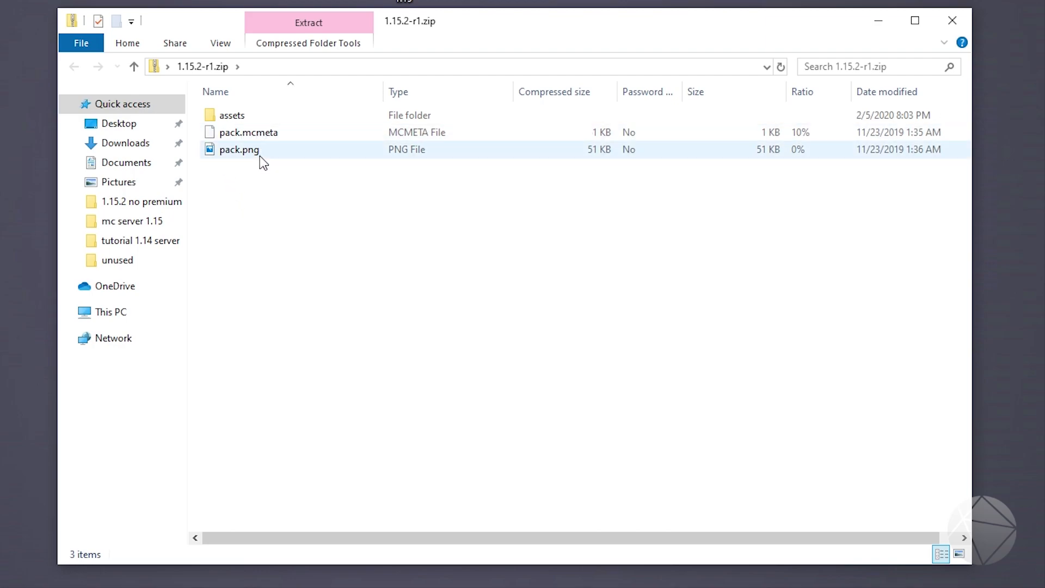
left_click(232, 115)
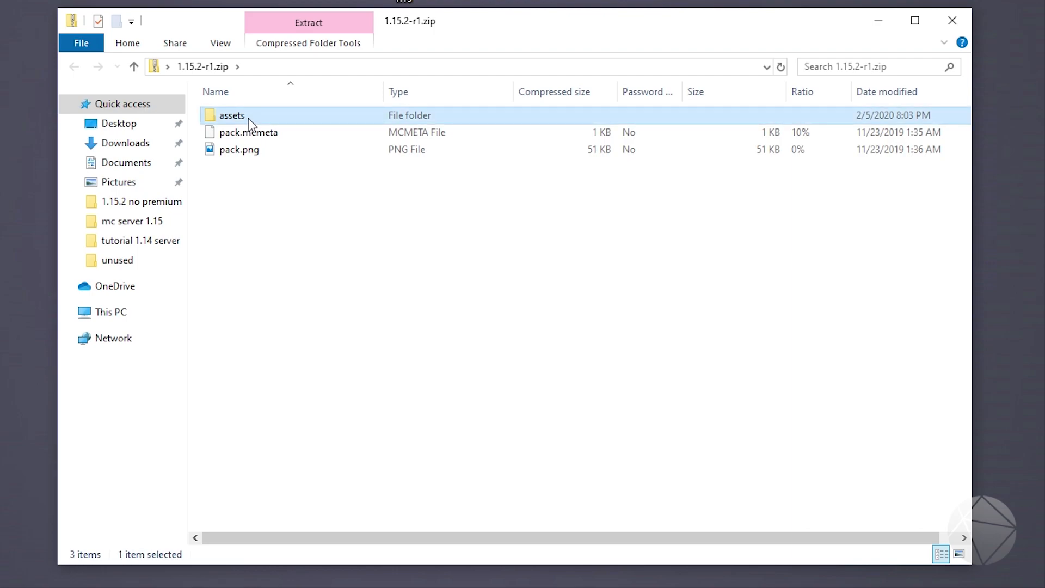
double_click(231, 116)
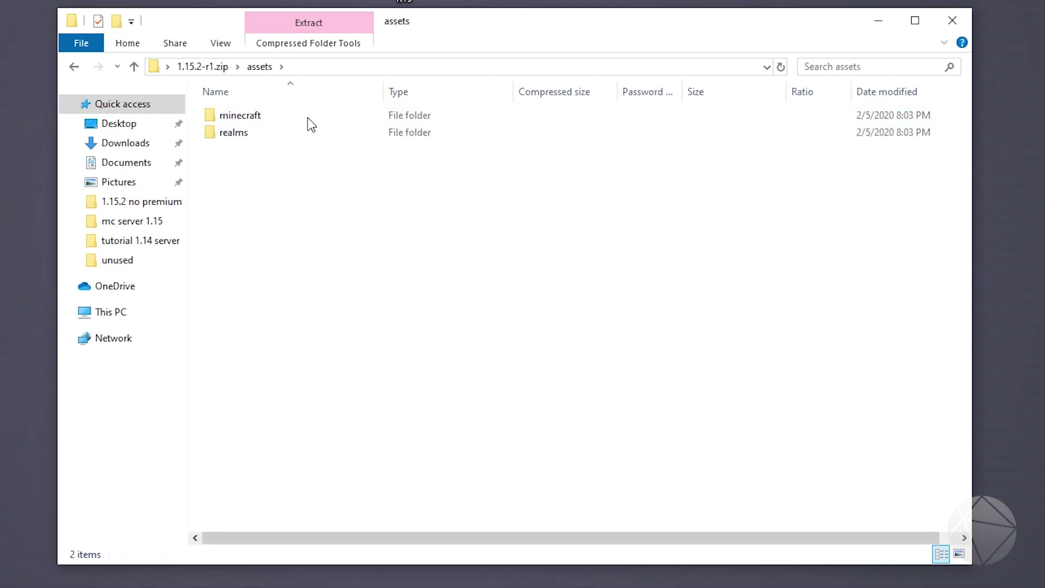
left_click(133, 66)
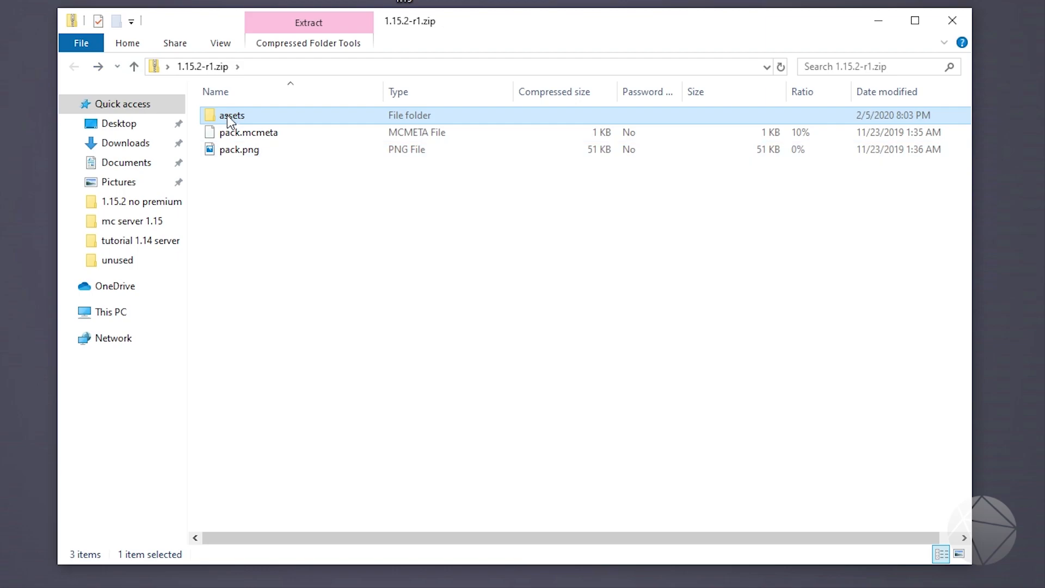
mouse_move(698, 124)
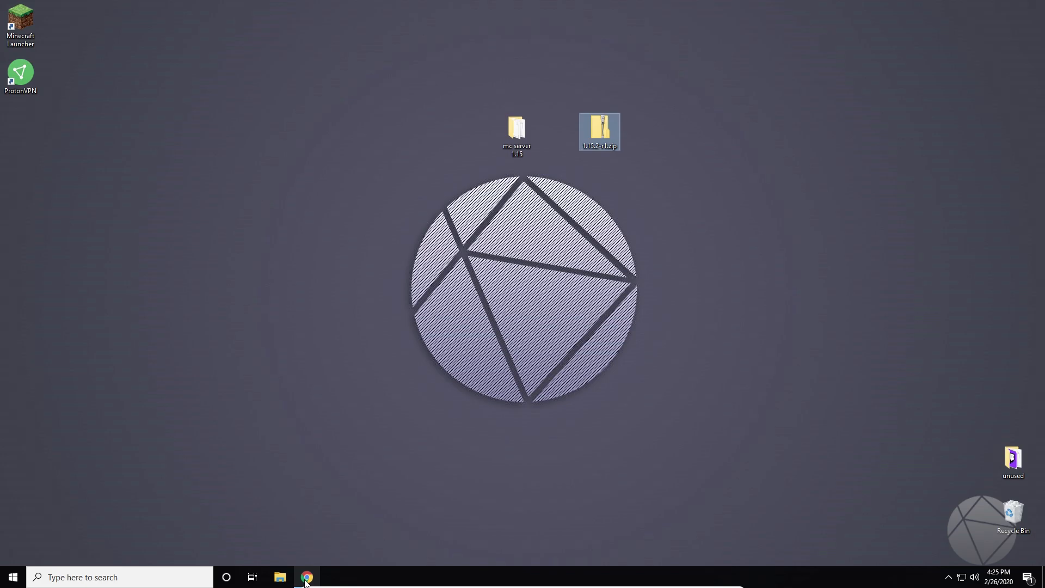
- Bring up Dropbox's file listing in the browser, opening and dismissing the new-file menu
left_click(305, 577)
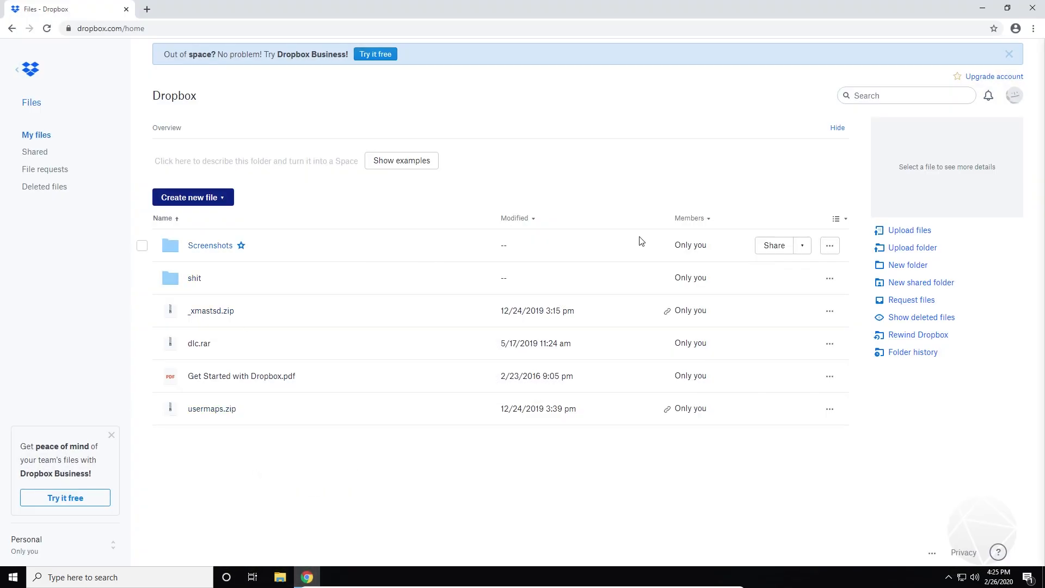
mouse_move(289, 221)
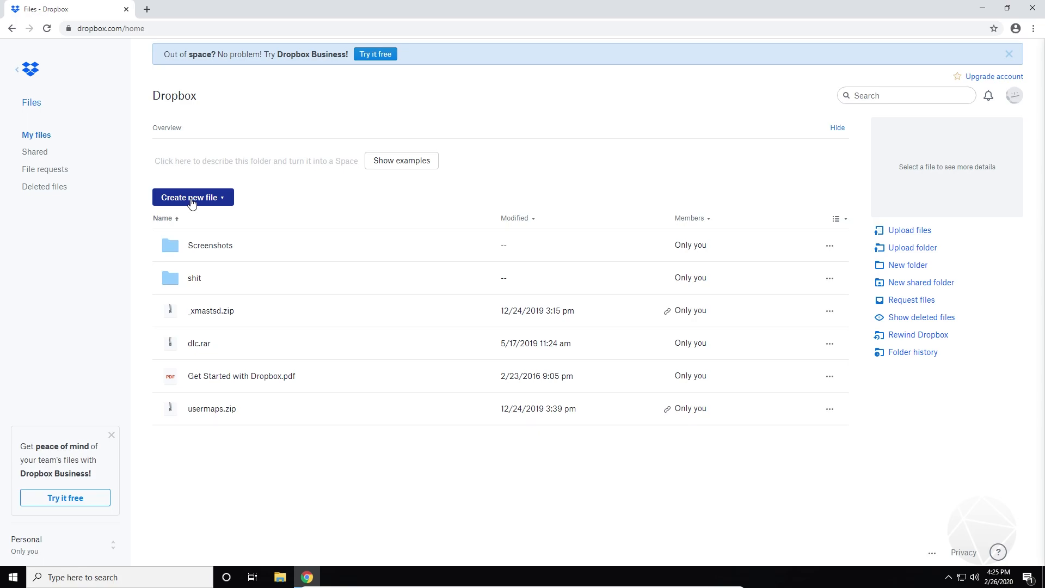
left_click(192, 197)
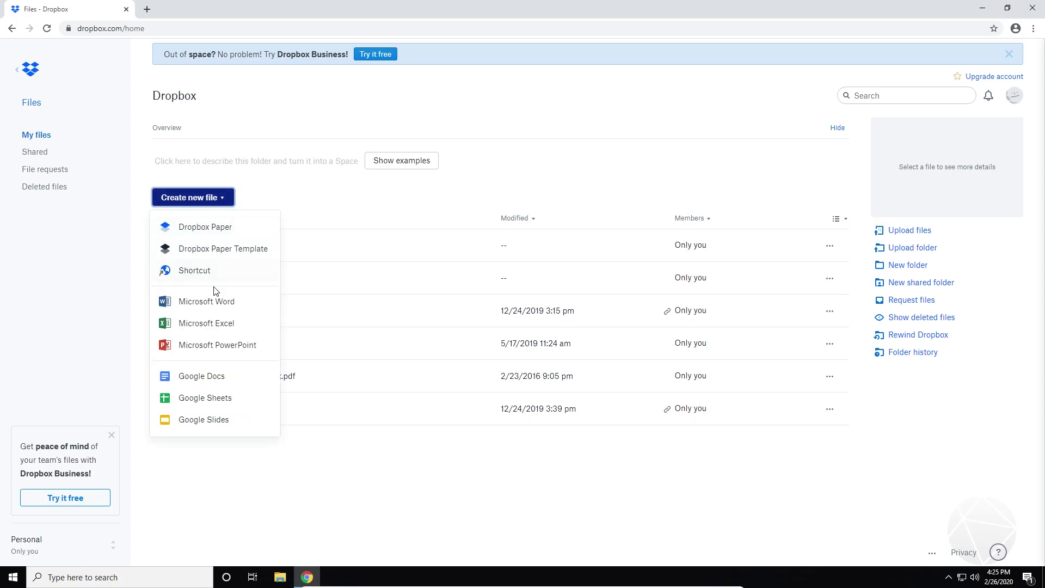
left_click(897, 213)
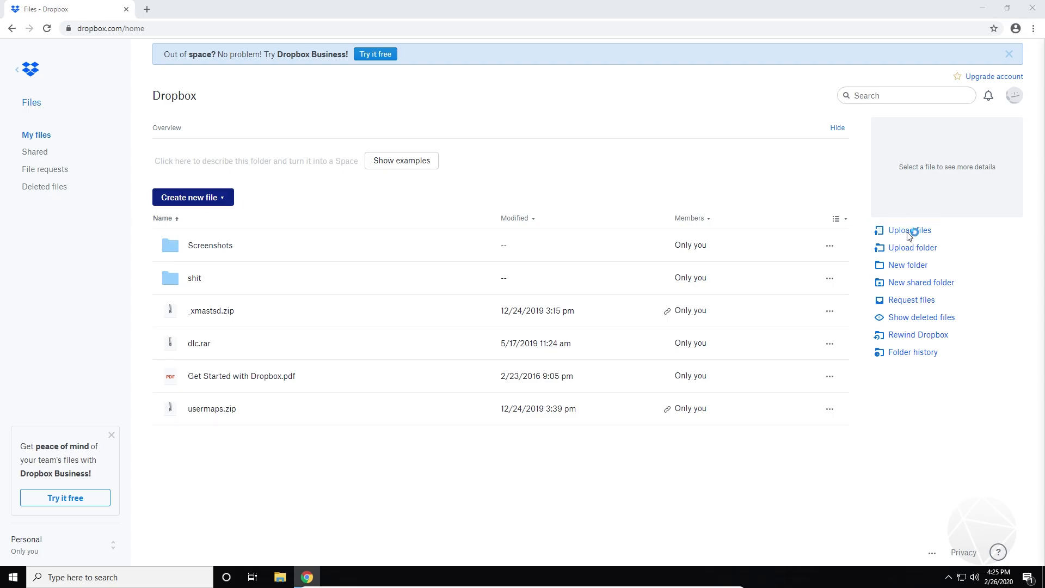
- Upload 1.15.2-r1.zip from the Desktop to Dropbox
left_click(909, 229)
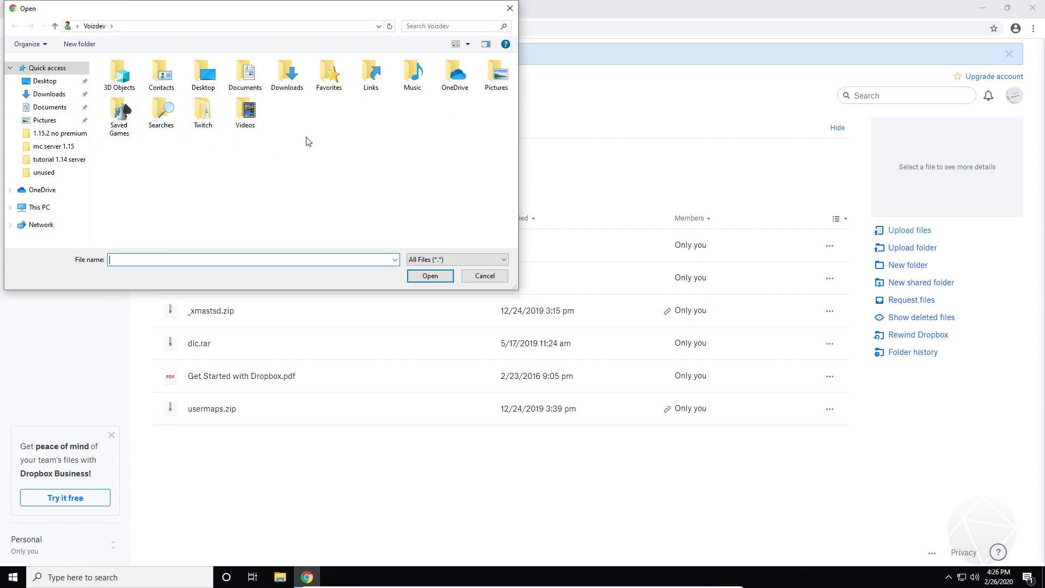
left_click(44, 81)
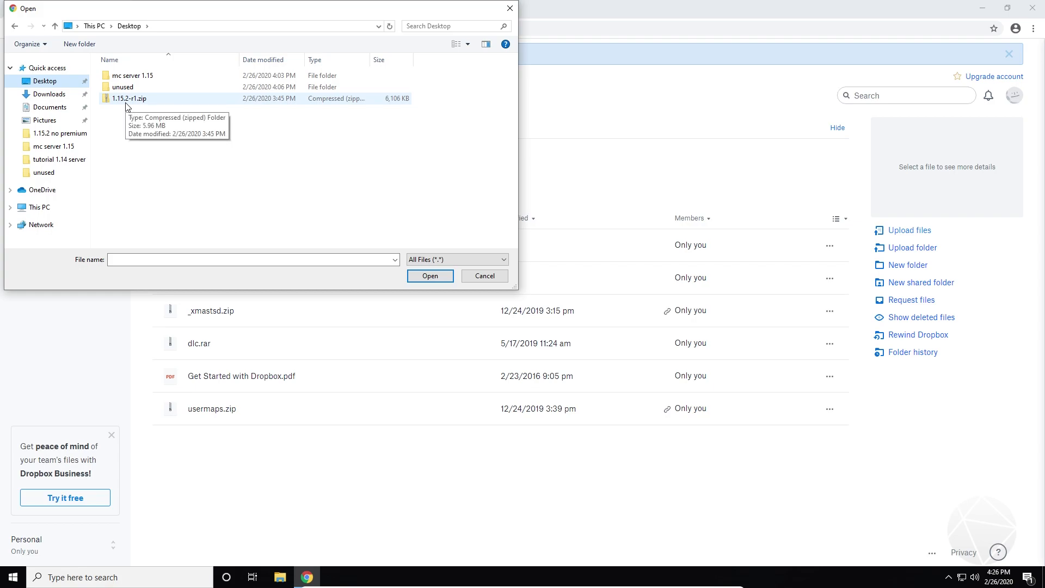
mouse_move(141, 106)
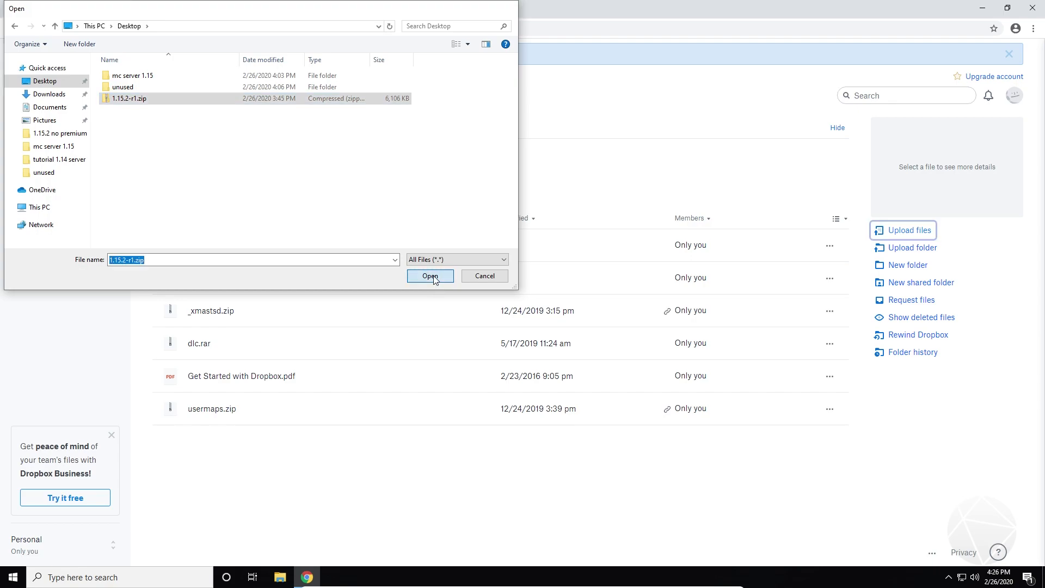
left_click(430, 276)
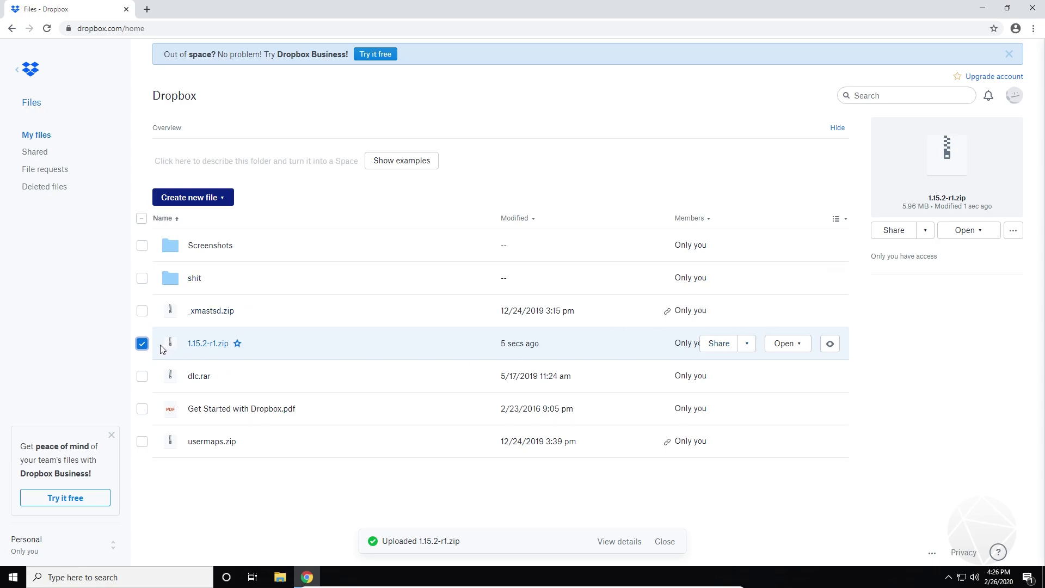
mouse_move(719, 344)
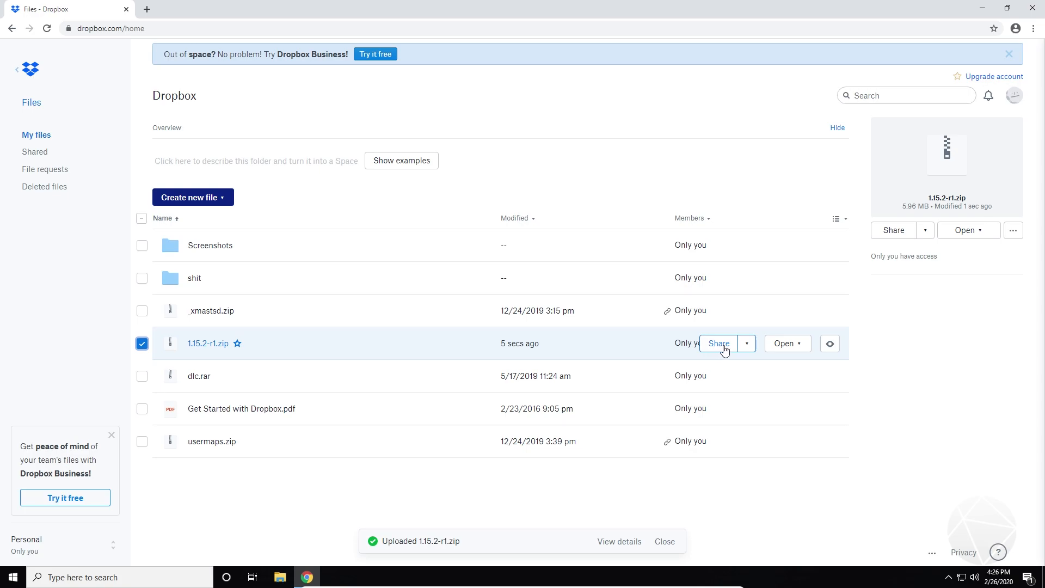
- Create and copy a Dropbox view link for 1.15.2-r1.zip
left_click(718, 343)
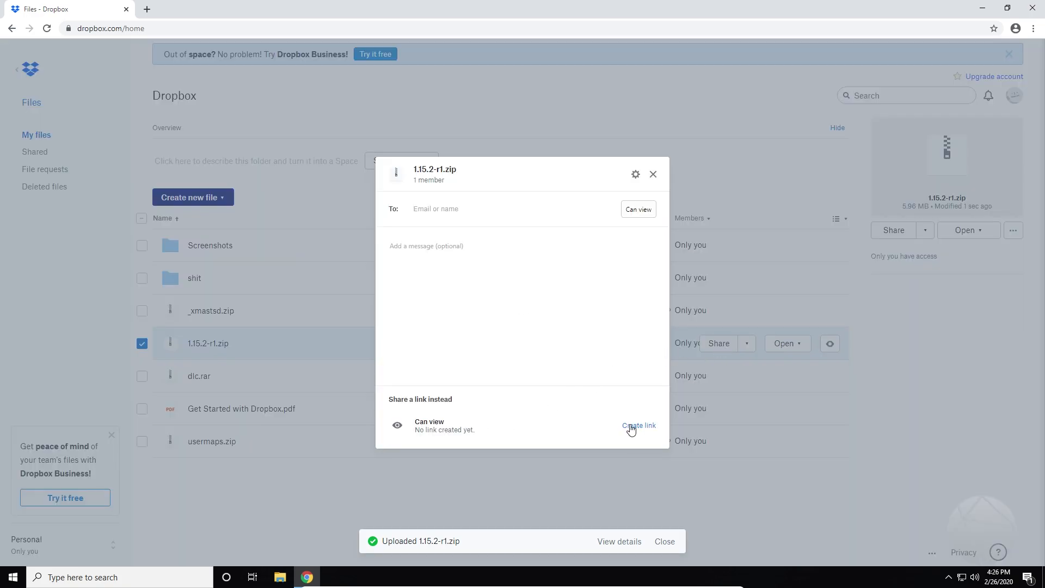
left_click(637, 425)
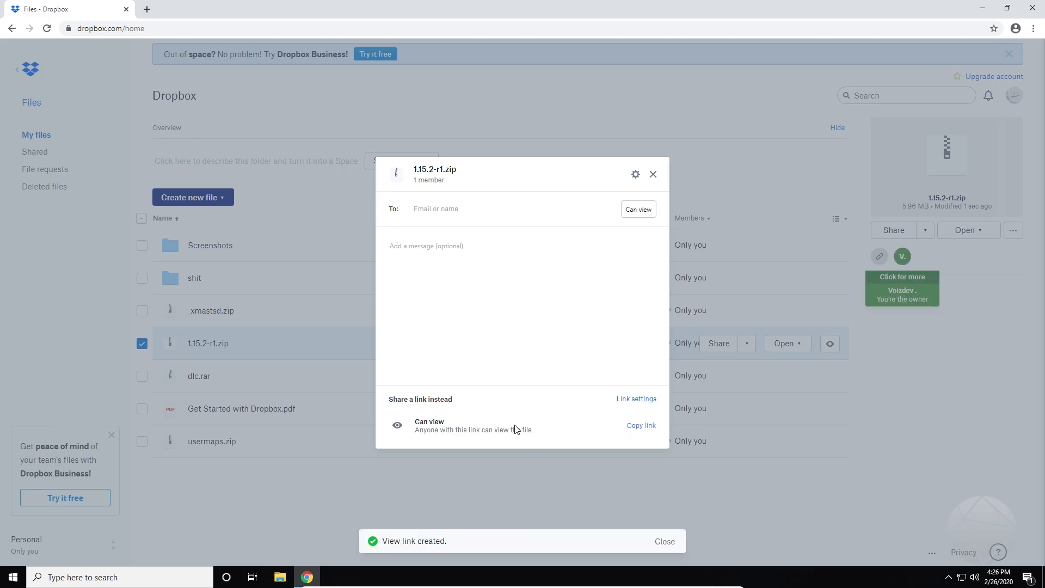
left_click(640, 425)
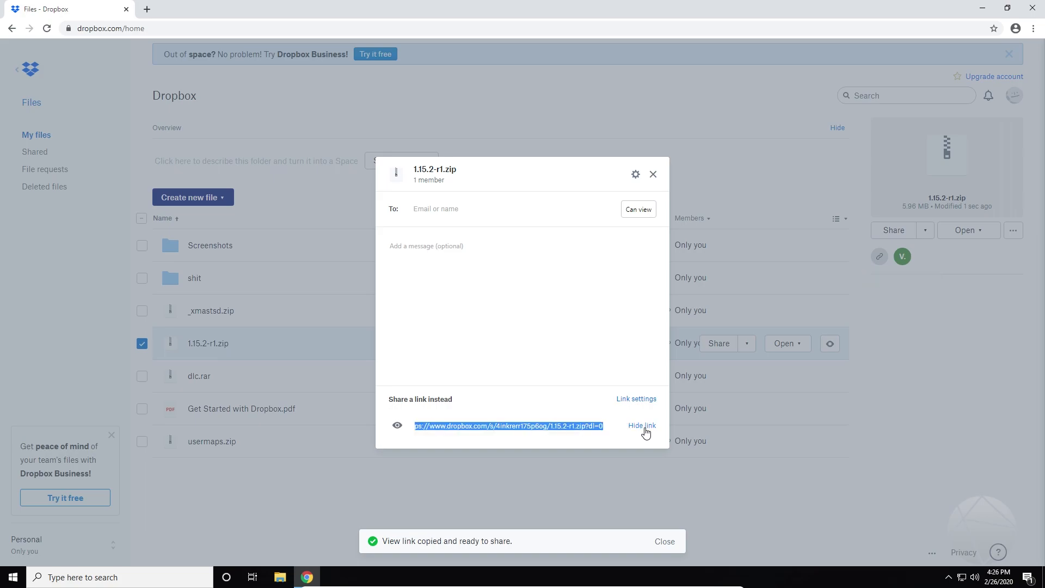
mouse_move(626, 434)
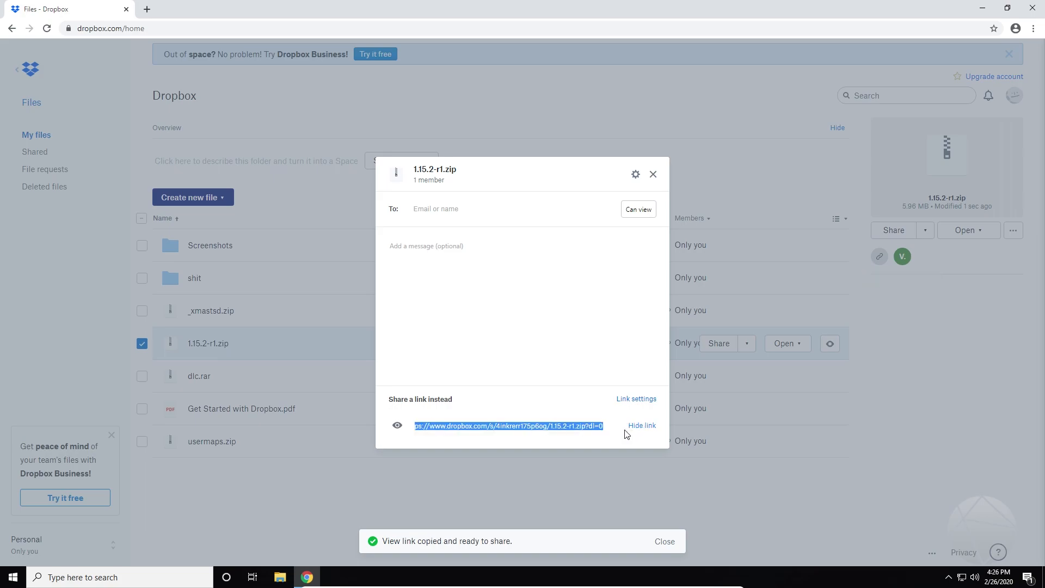
mouse_move(533, 242)
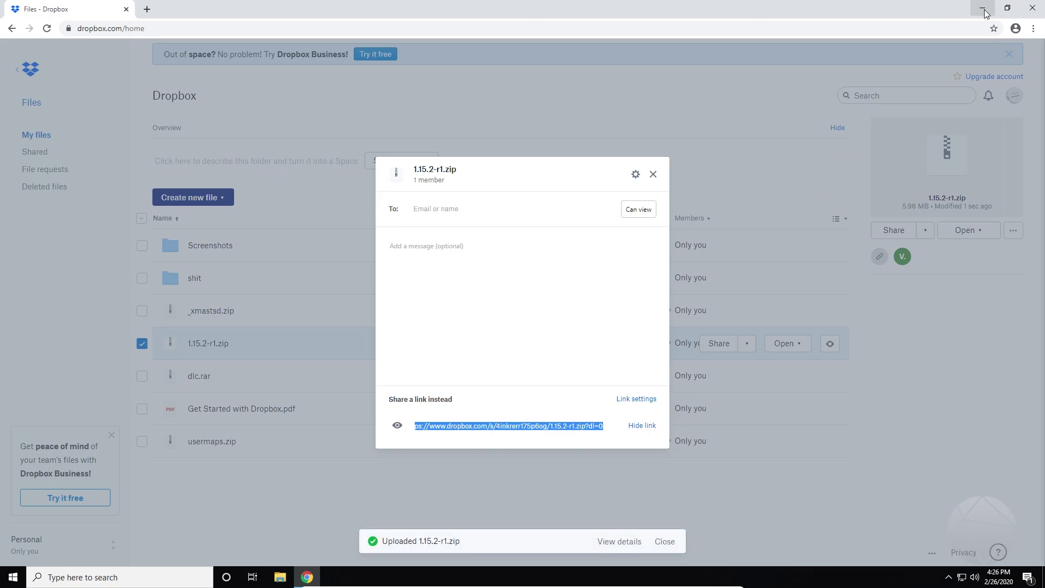
mouse_move(984, 12)
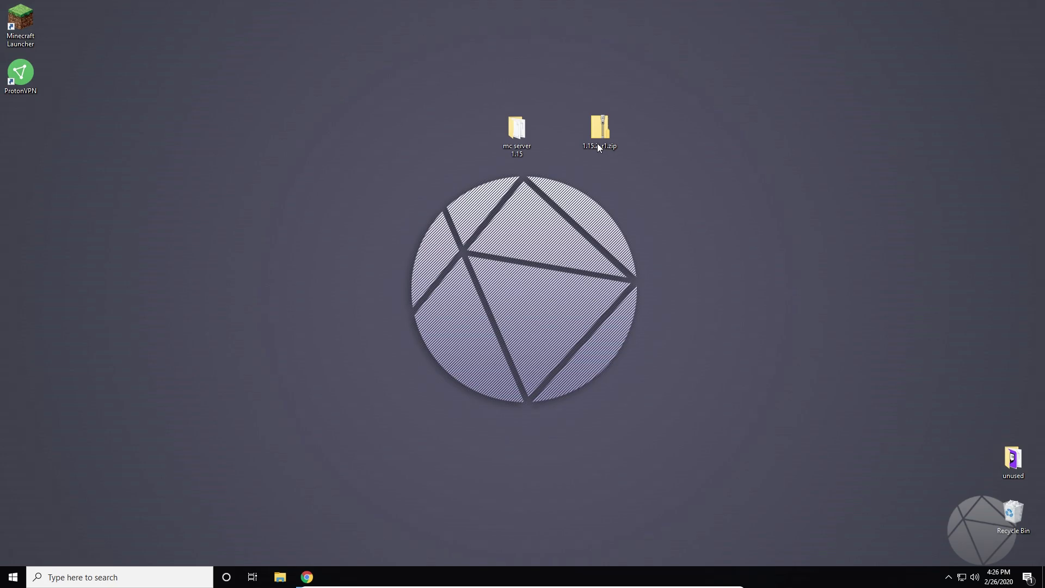
- Open the mc server 1.15 folder from the desktop
double_click(516, 126)
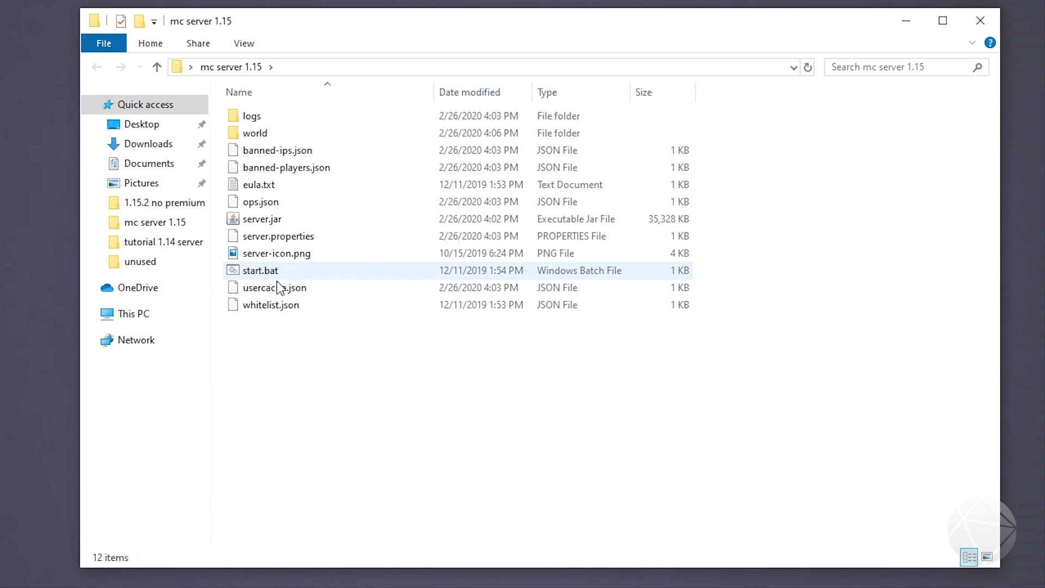
- Open server.properties with Notepad via Open with
left_click(258, 184)
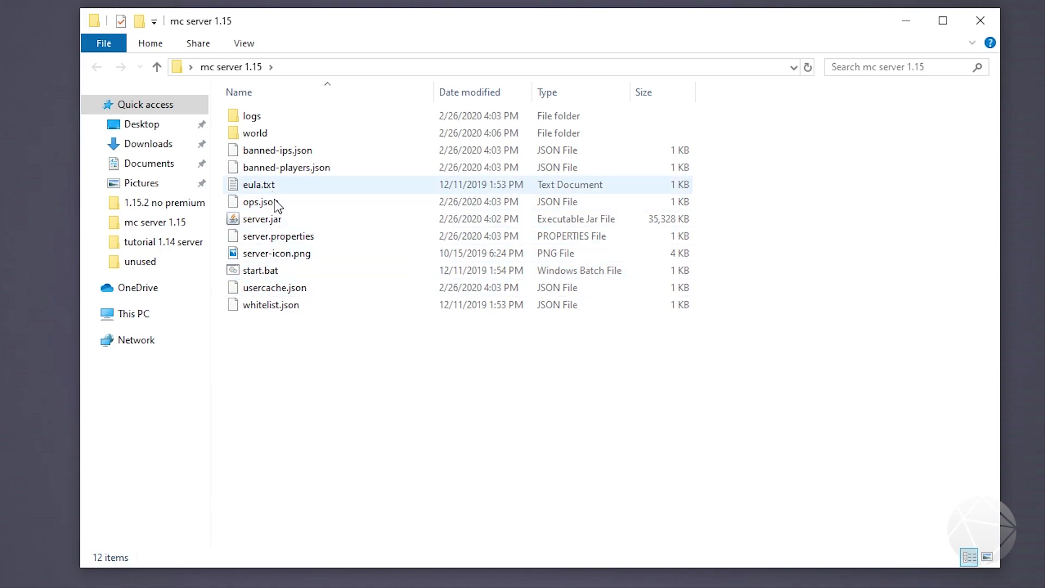
left_click(278, 236)
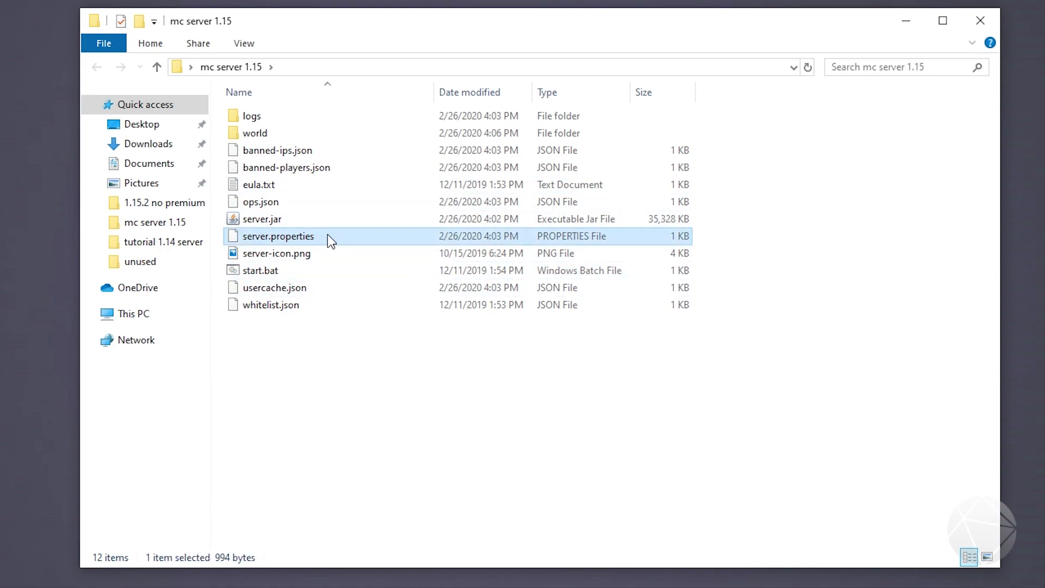
right_click(278, 235)
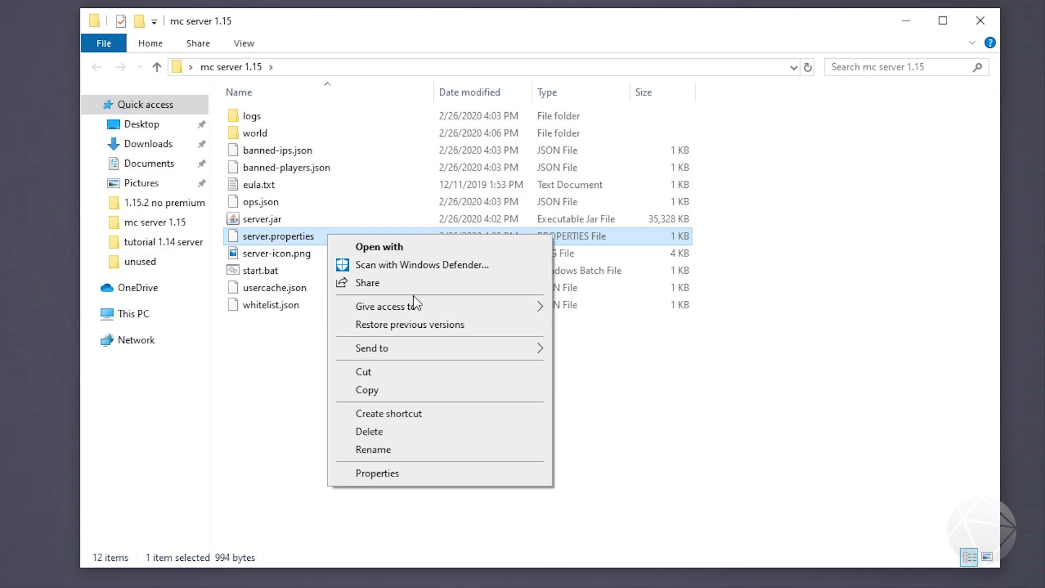
mouse_move(420, 255)
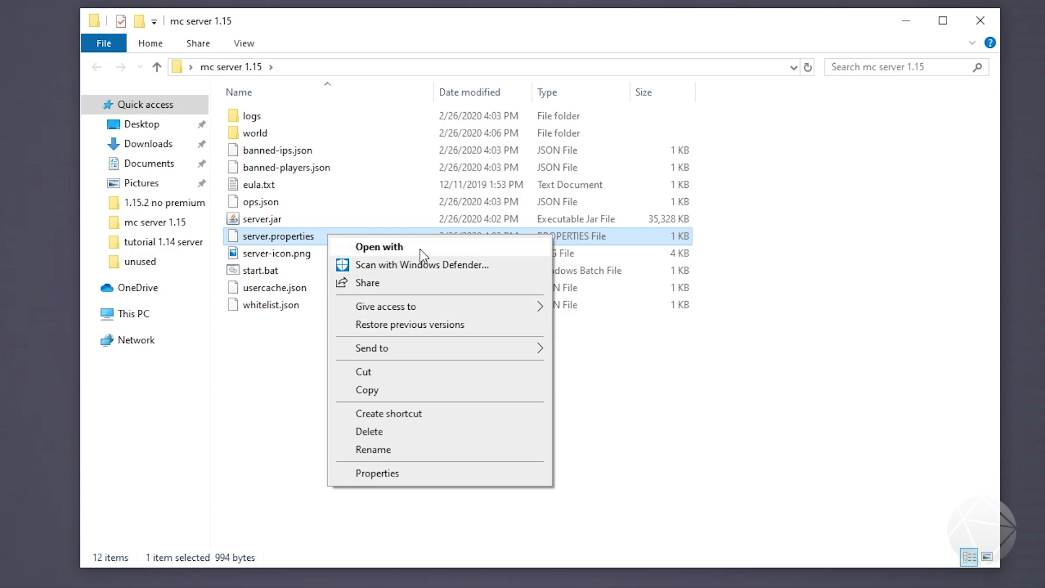
left_click(379, 246)
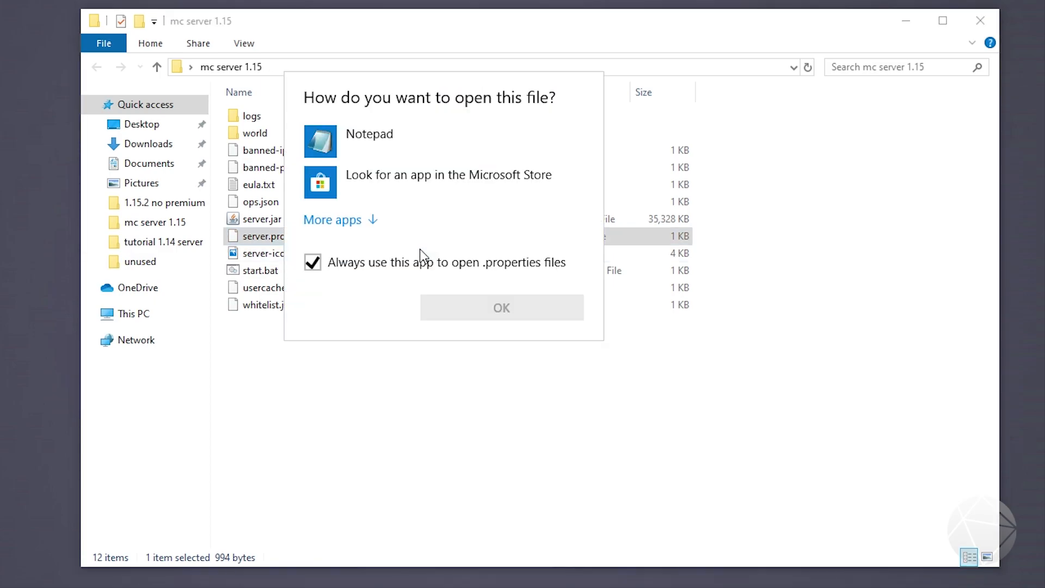
left_click(369, 140)
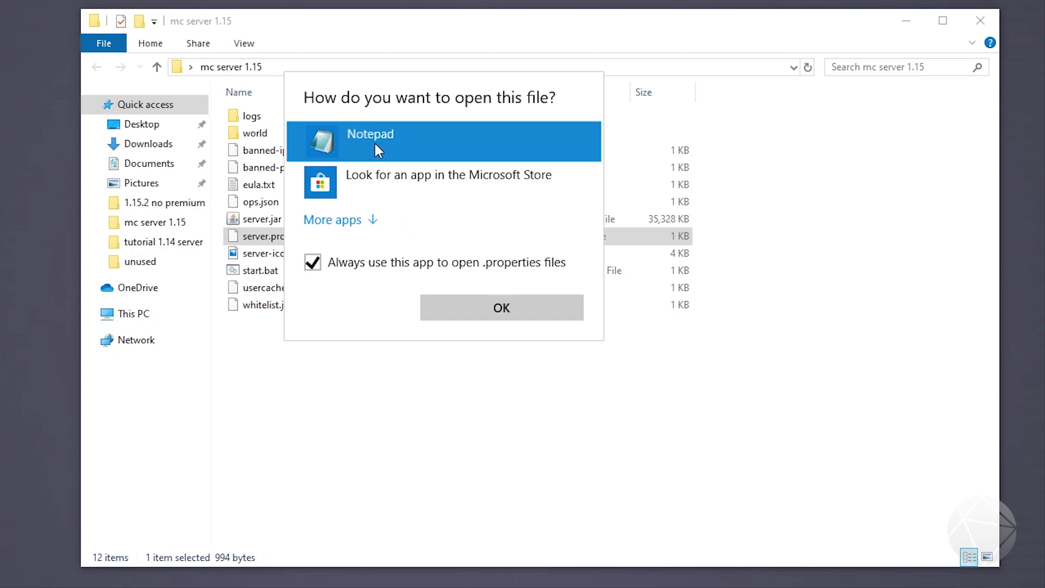
left_click(501, 307)
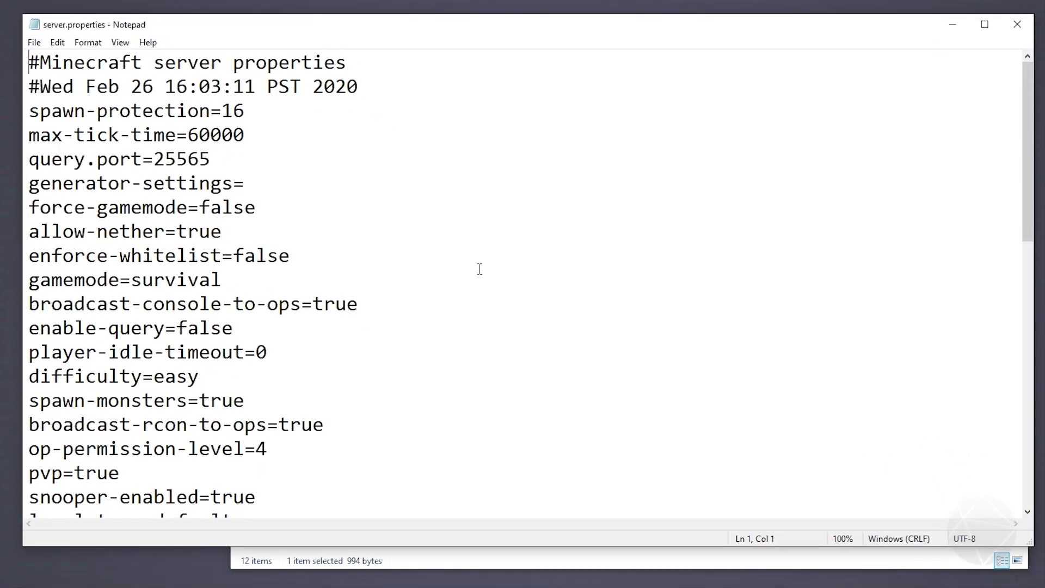
- Scroll down and select the empty resource-pack= line in server.properties
scroll("down", 3)
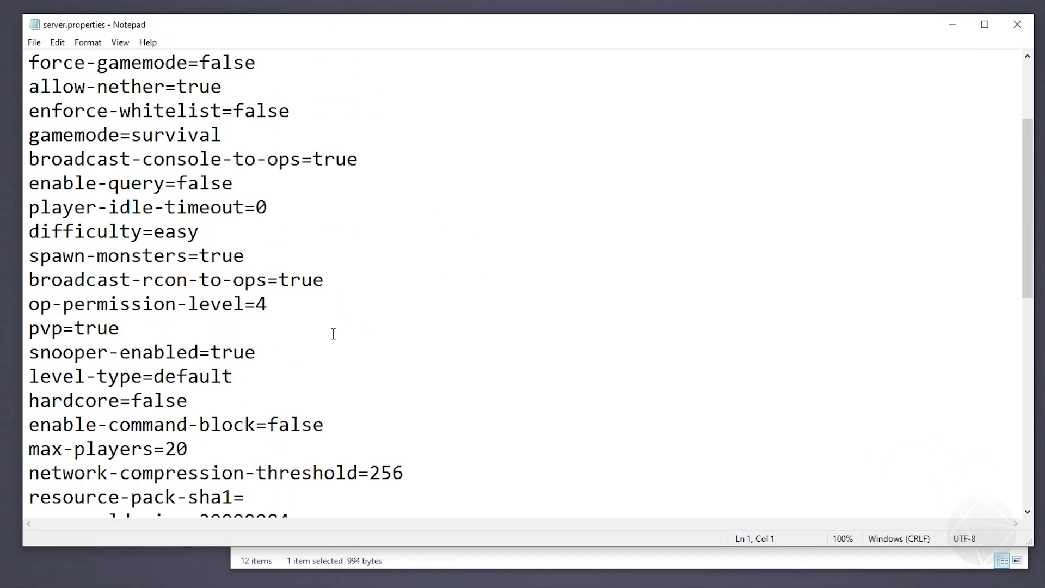
mouse_move(253, 340)
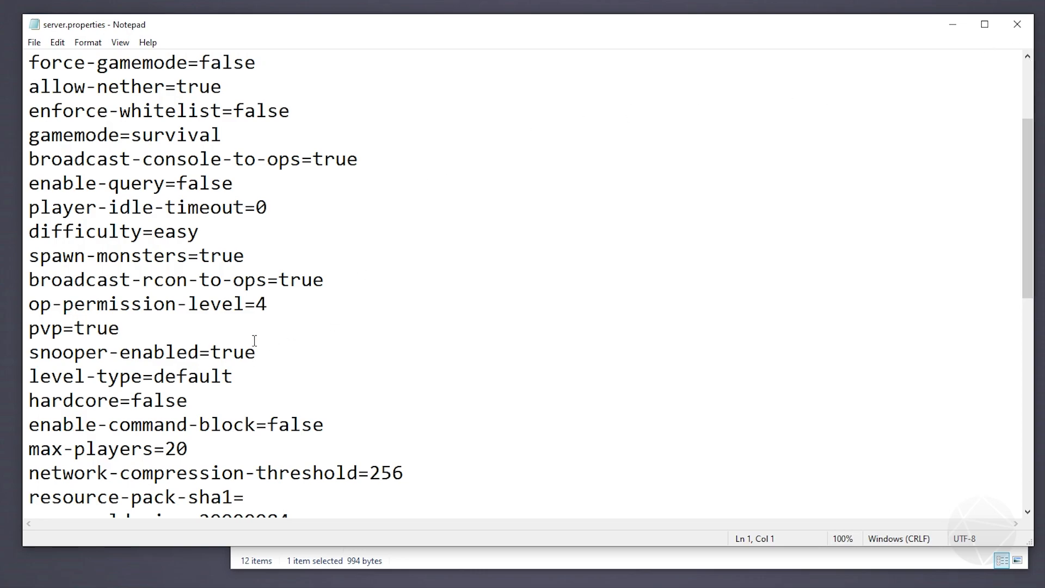
scroll("down", 3)
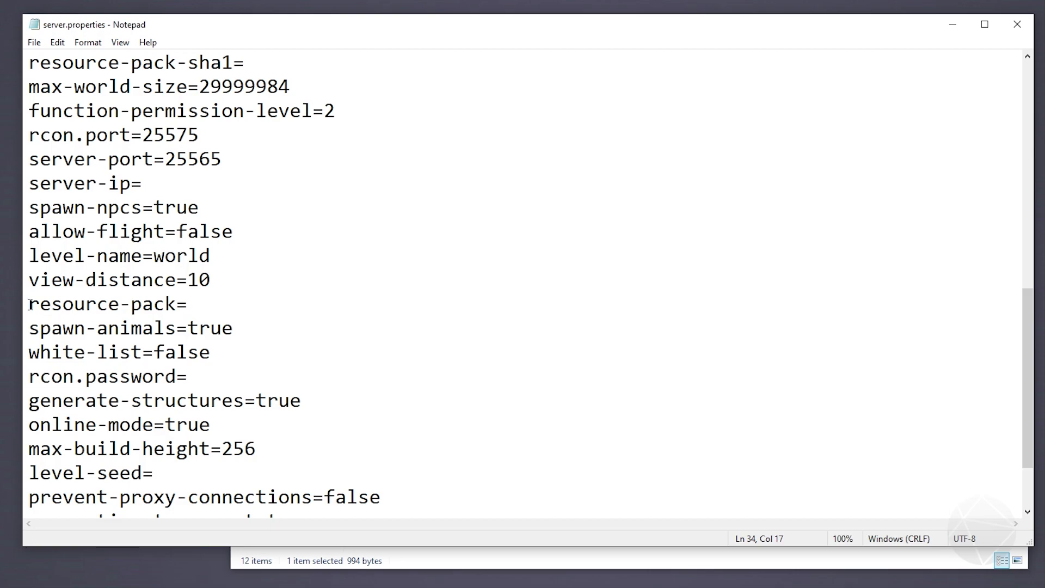
triple_click(106, 303)
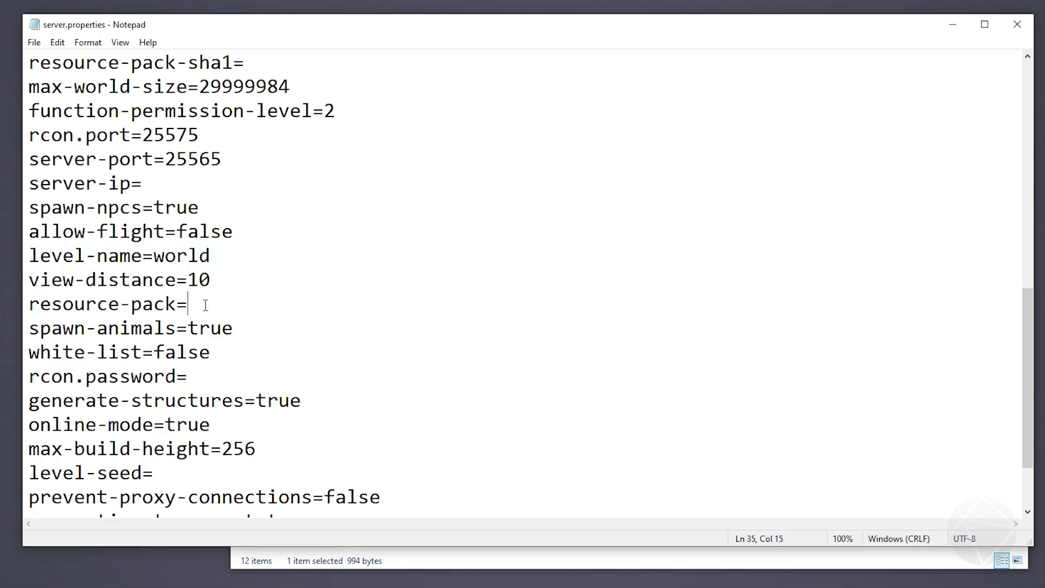
- Paste the Dropbox zip link after resource-pack= and change dl=0 to dl=1
right_click(207, 307)
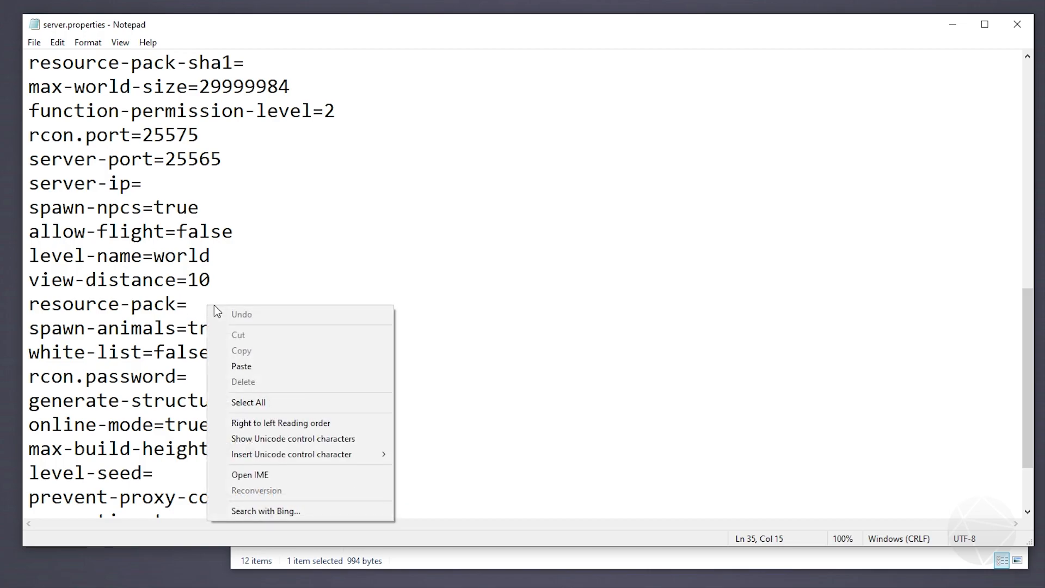
mouse_move(253, 366)
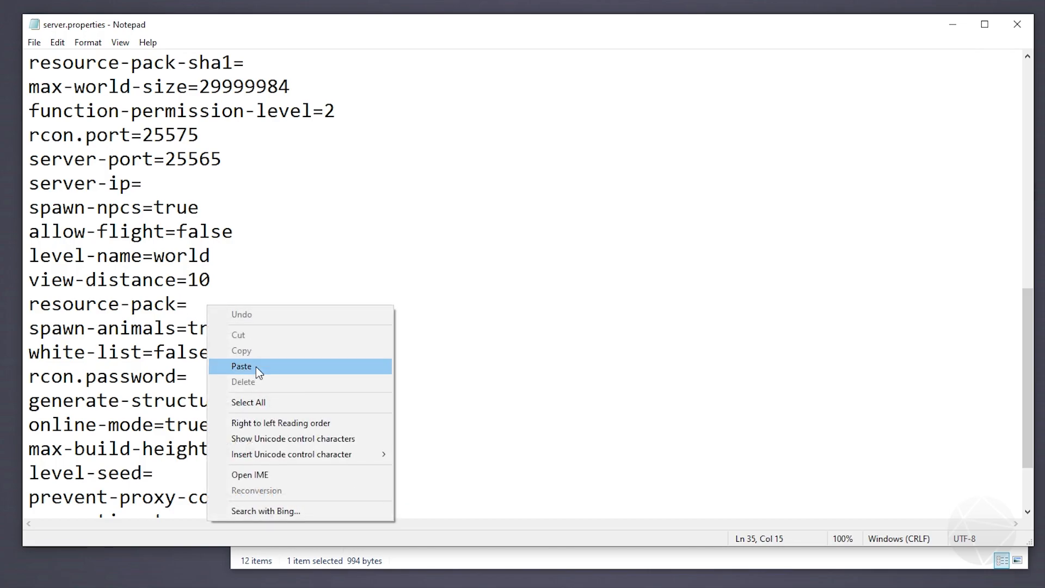
left_click(241, 366)
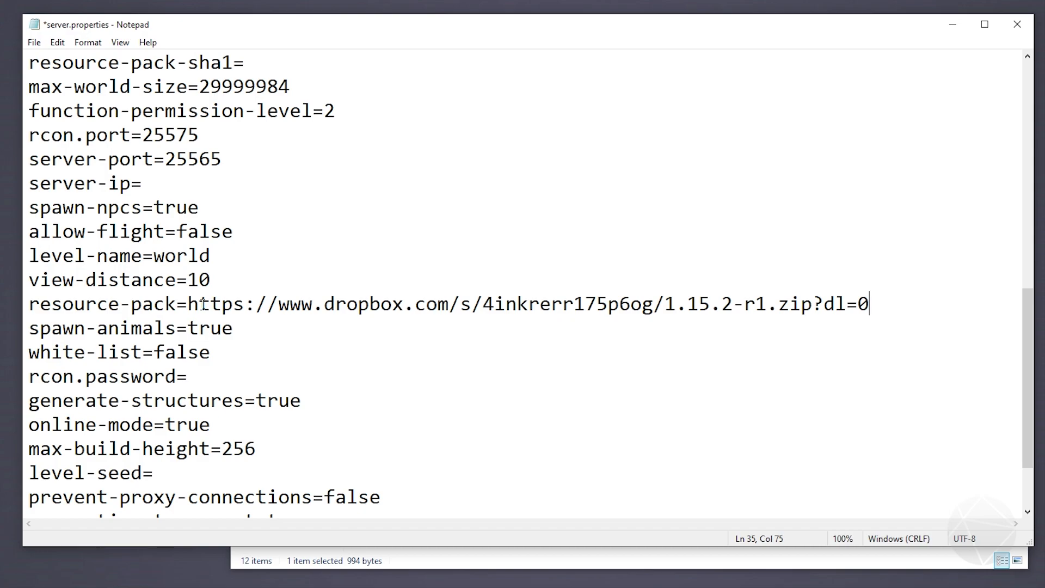
double_click(220, 303)
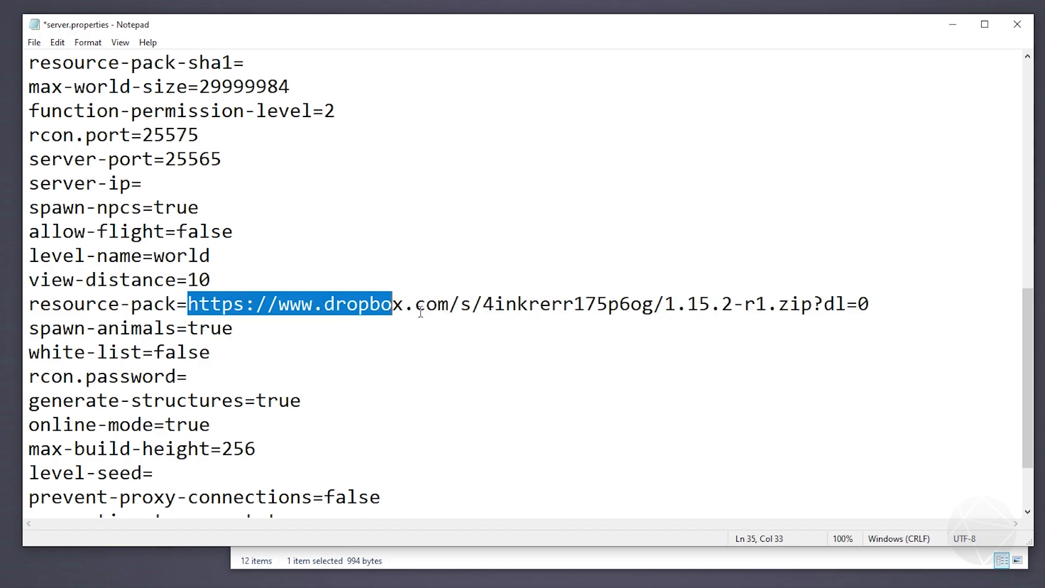
left_click(869, 304)
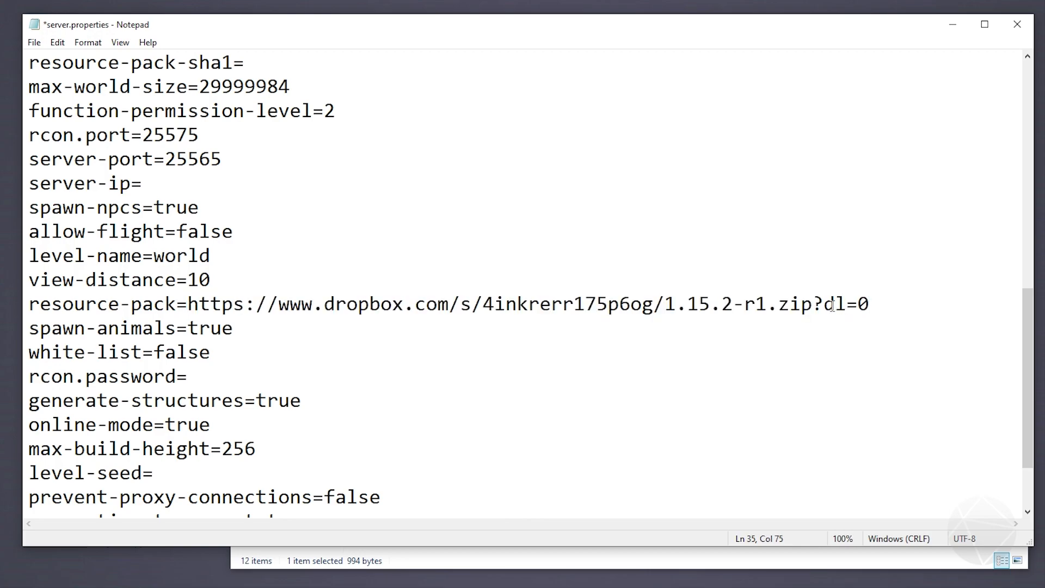
key("Backspace")
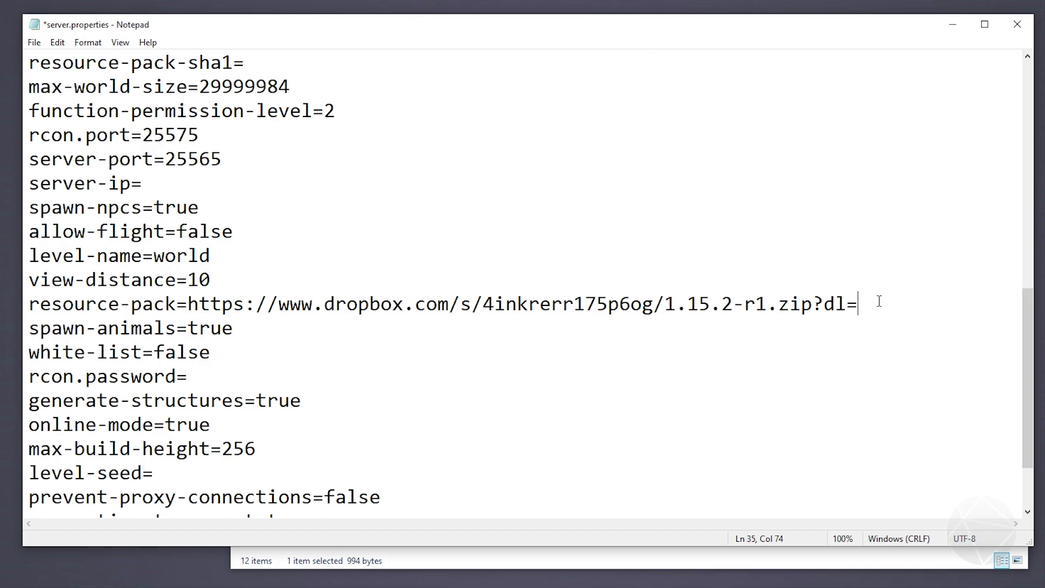
type("1")
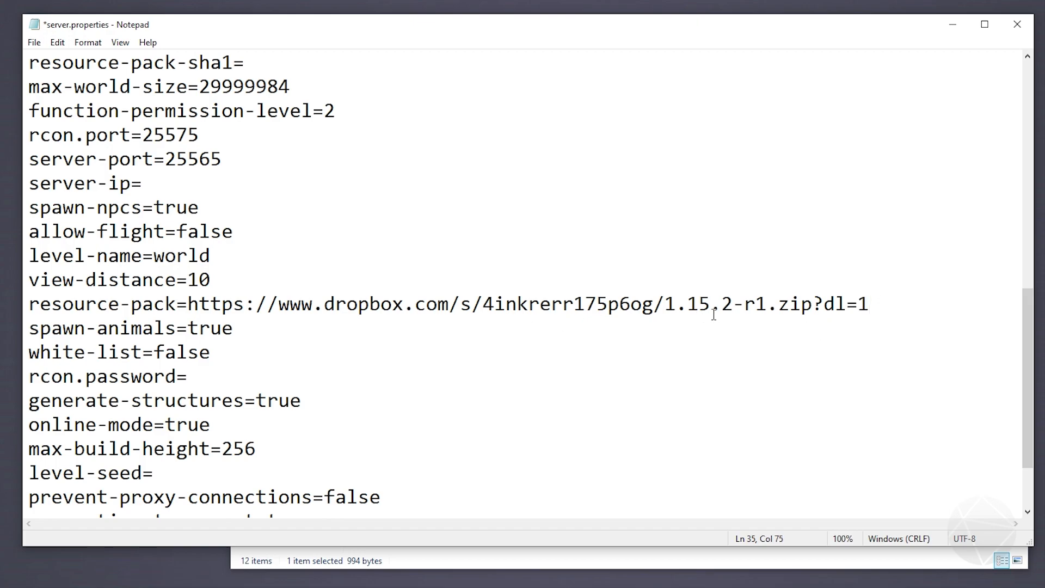
left_click(33, 41)
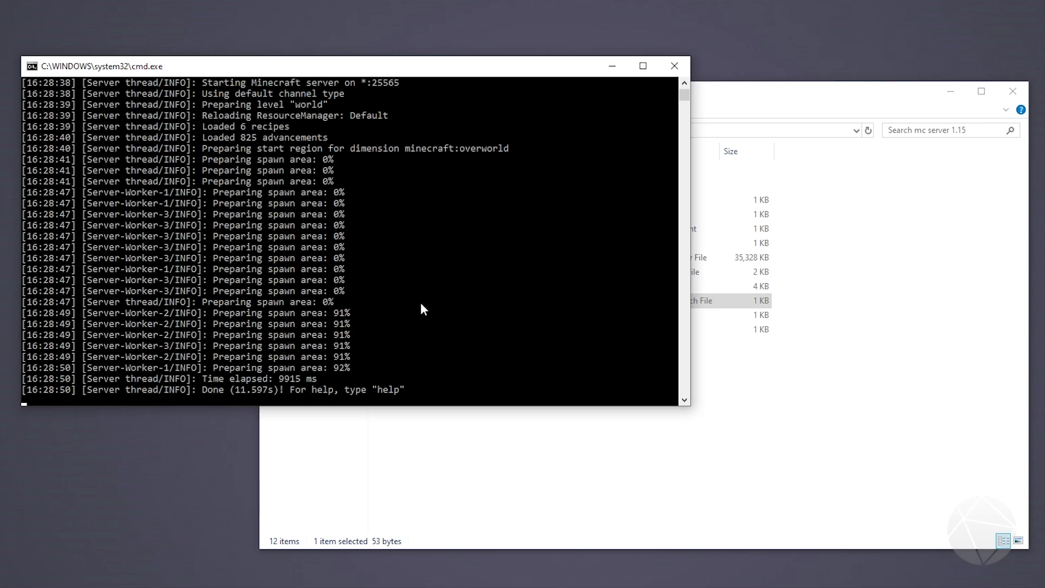
mouse_move(334, 382)
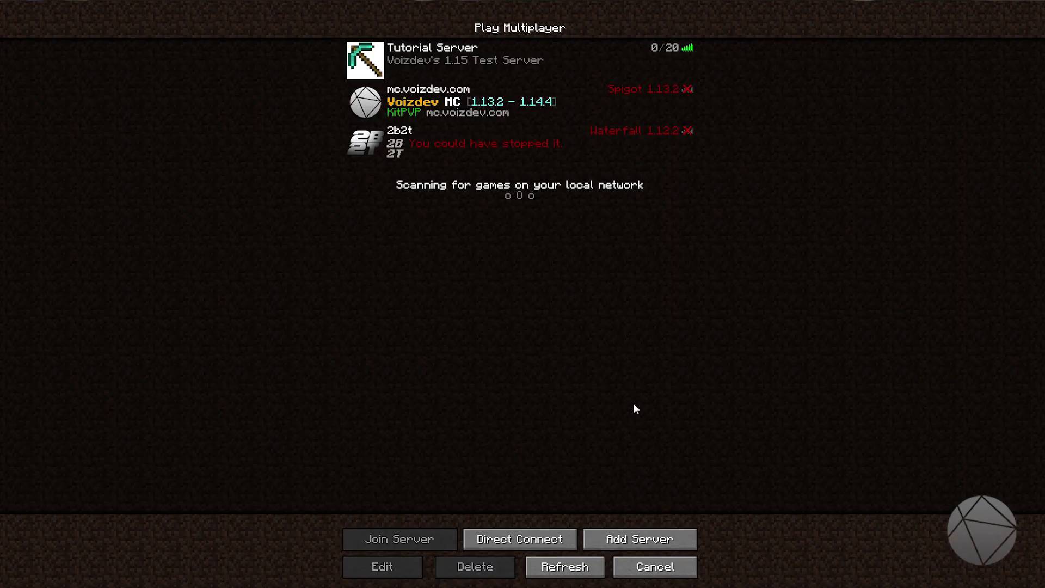
mouse_move(602, 391)
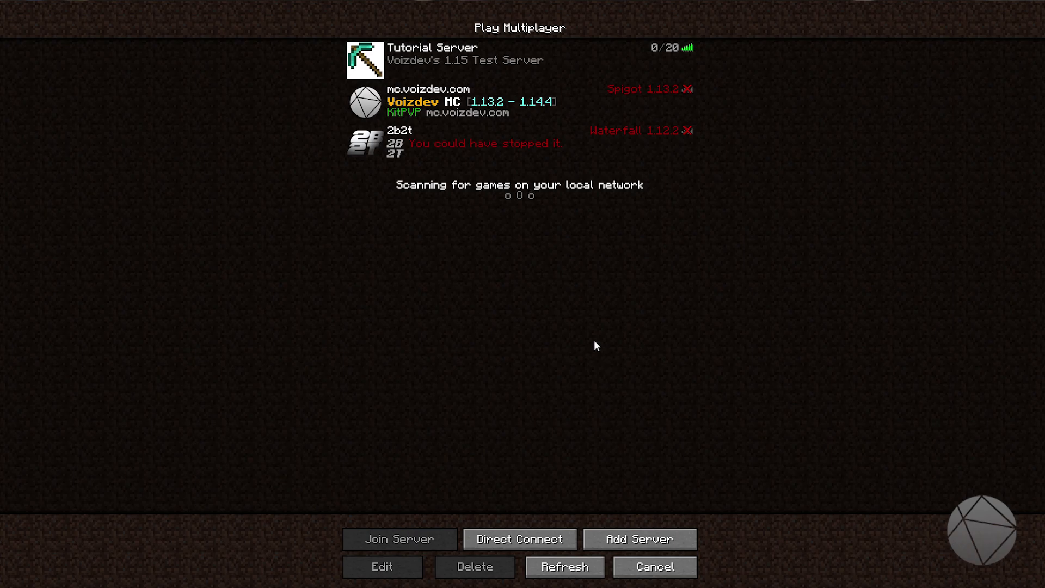
mouse_move(509, 334)
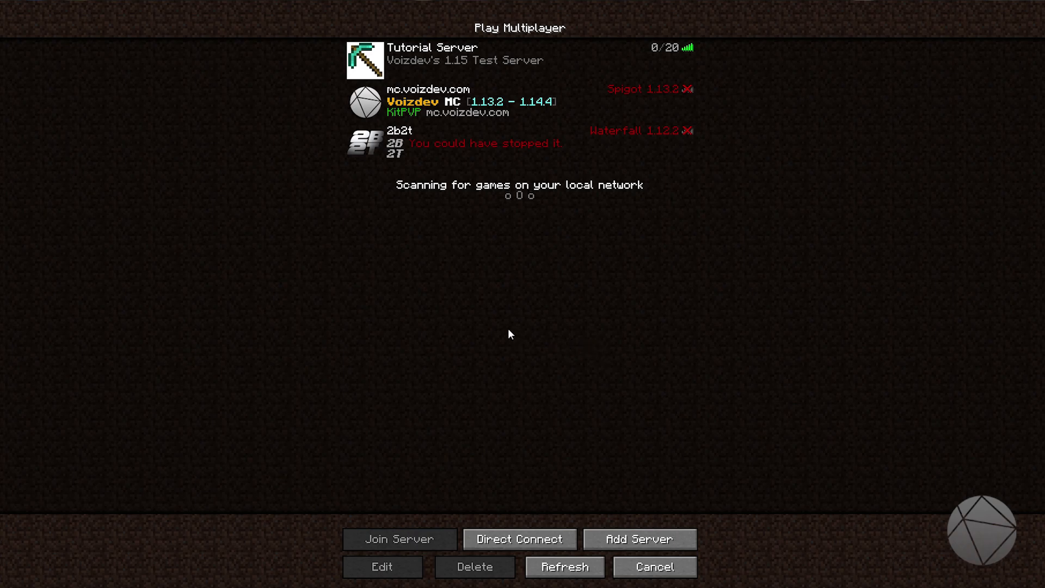
mouse_move(410, 68)
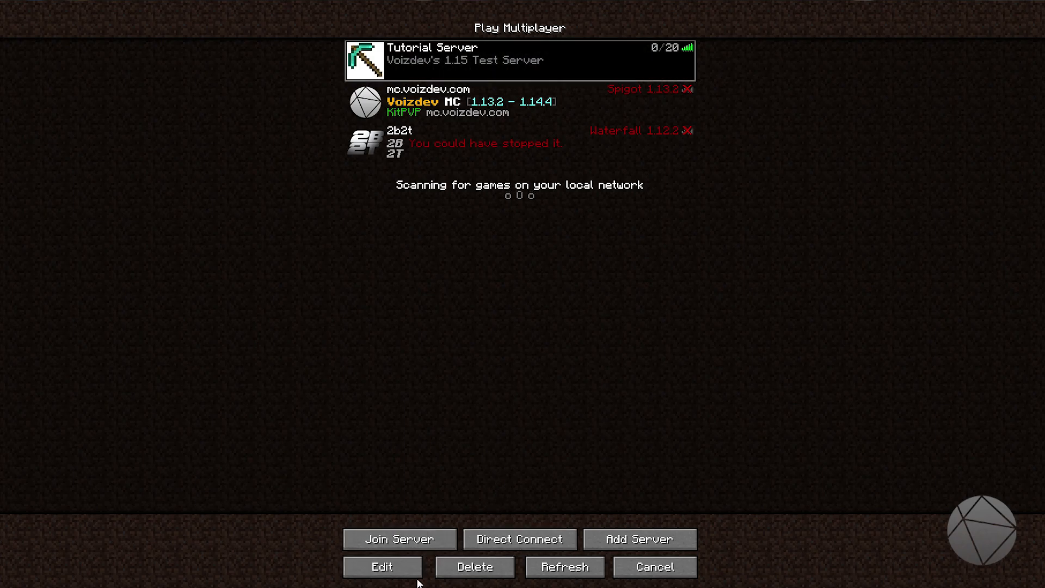
mouse_move(425, 197)
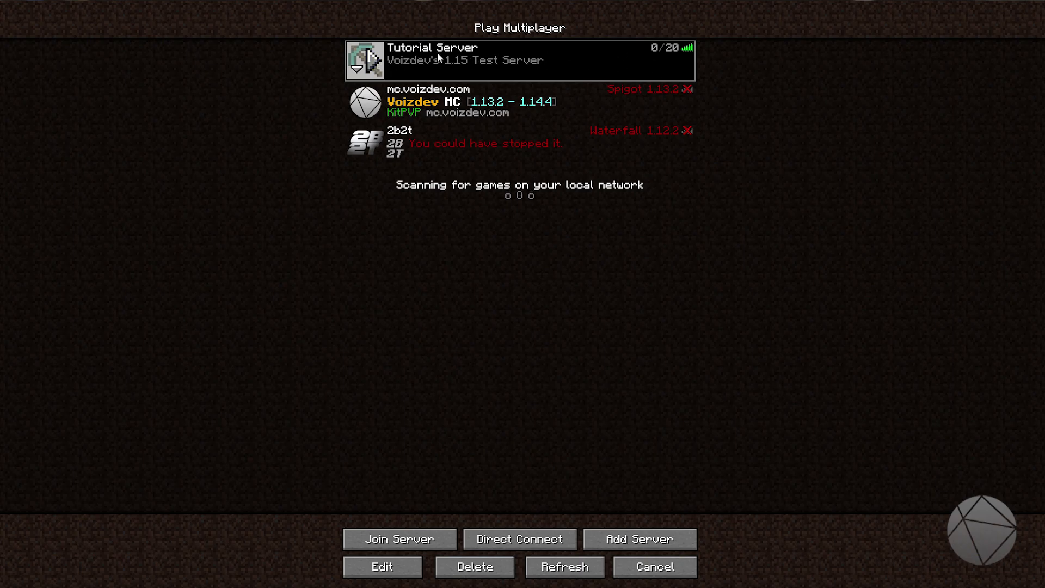
left_click(381, 566)
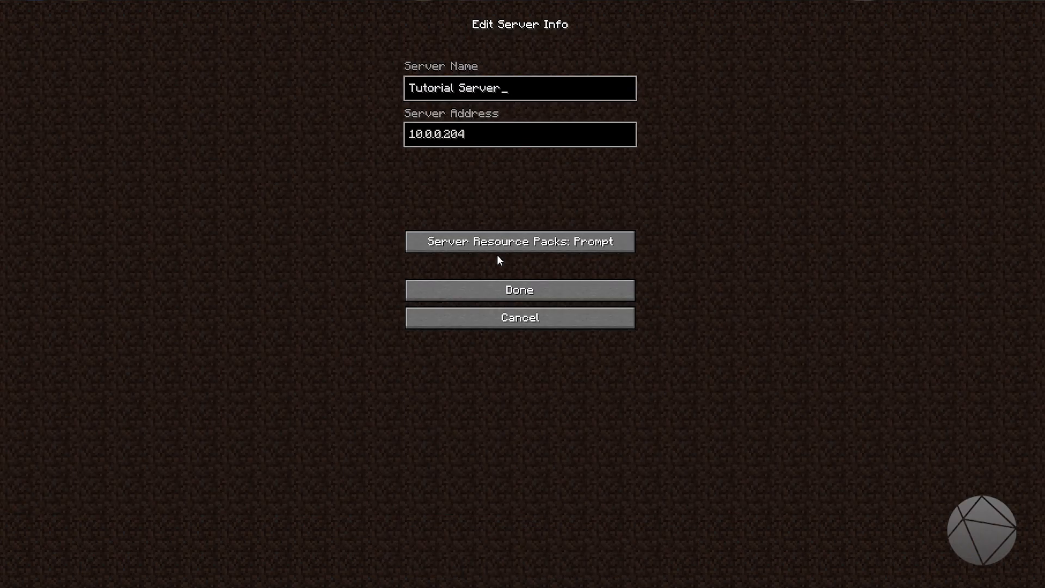
left_click(519, 241)
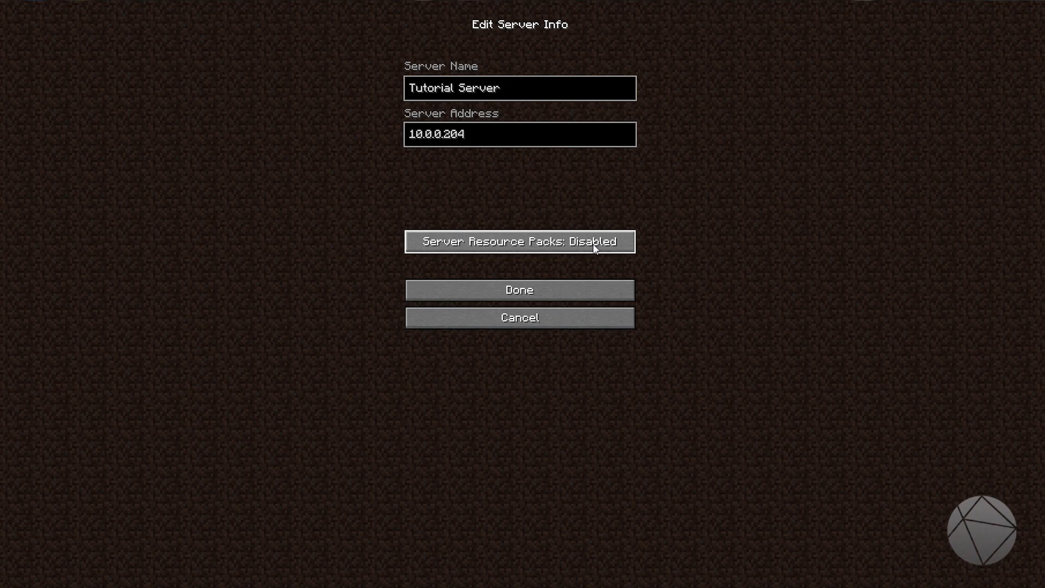
left_click(519, 241)
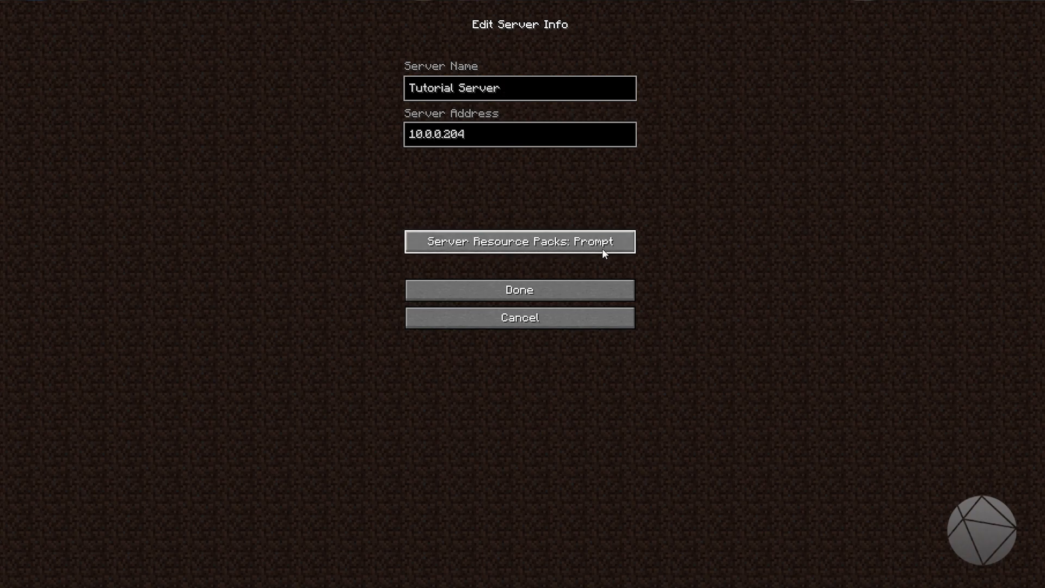
mouse_move(518, 289)
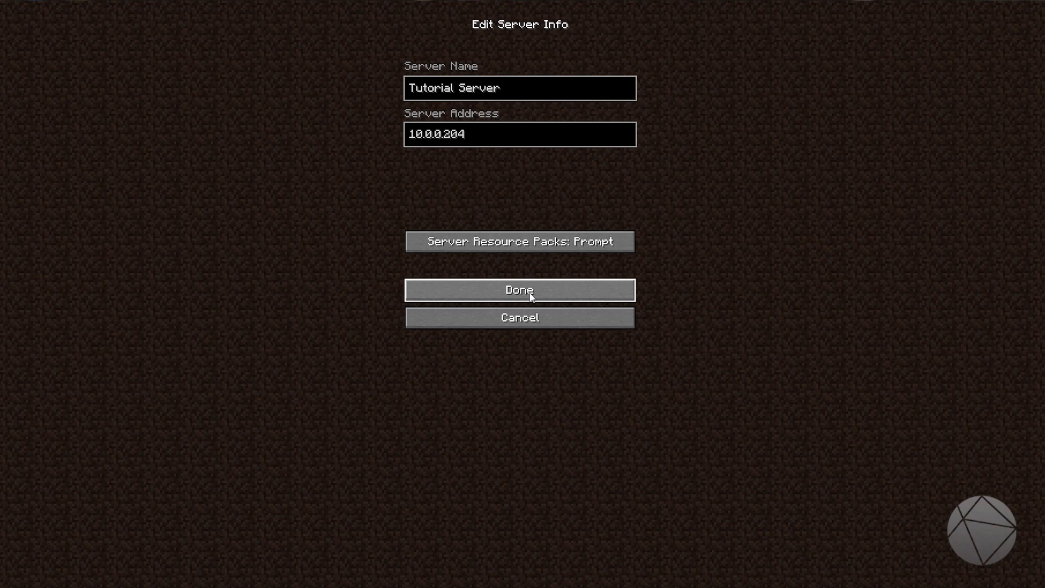
left_click(519, 289)
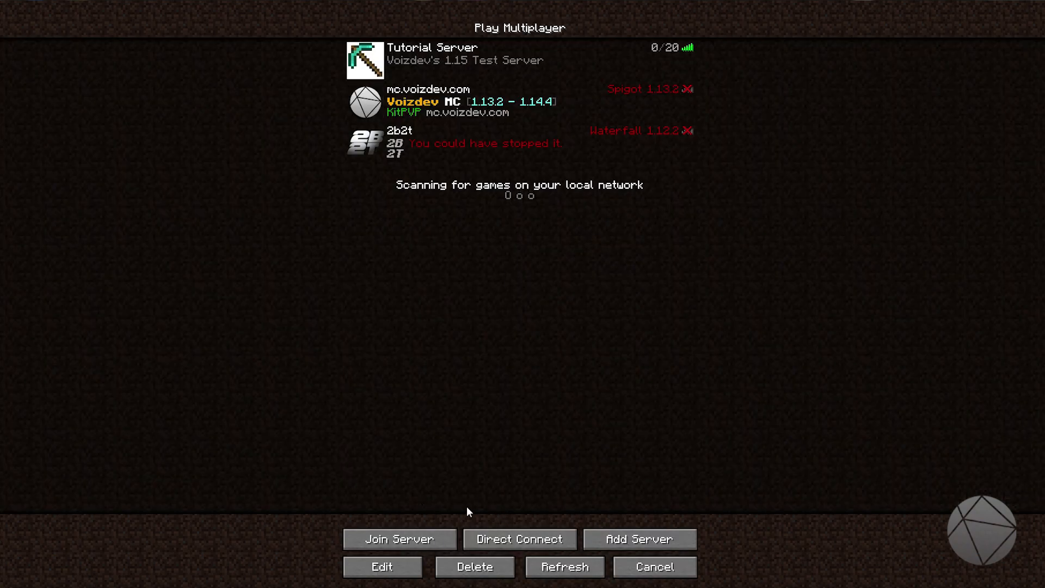
mouse_move(458, 509)
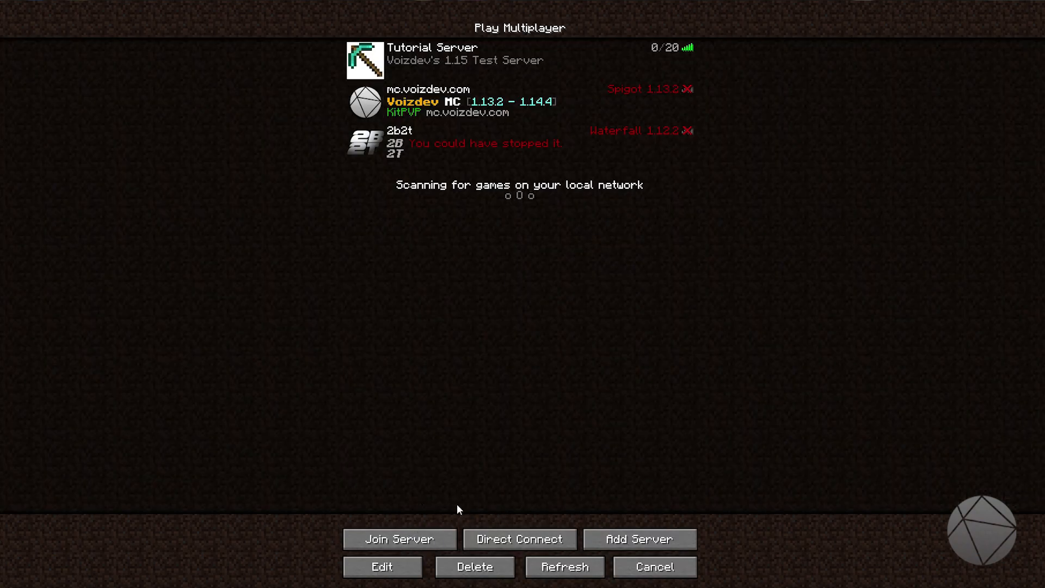
mouse_move(372, 60)
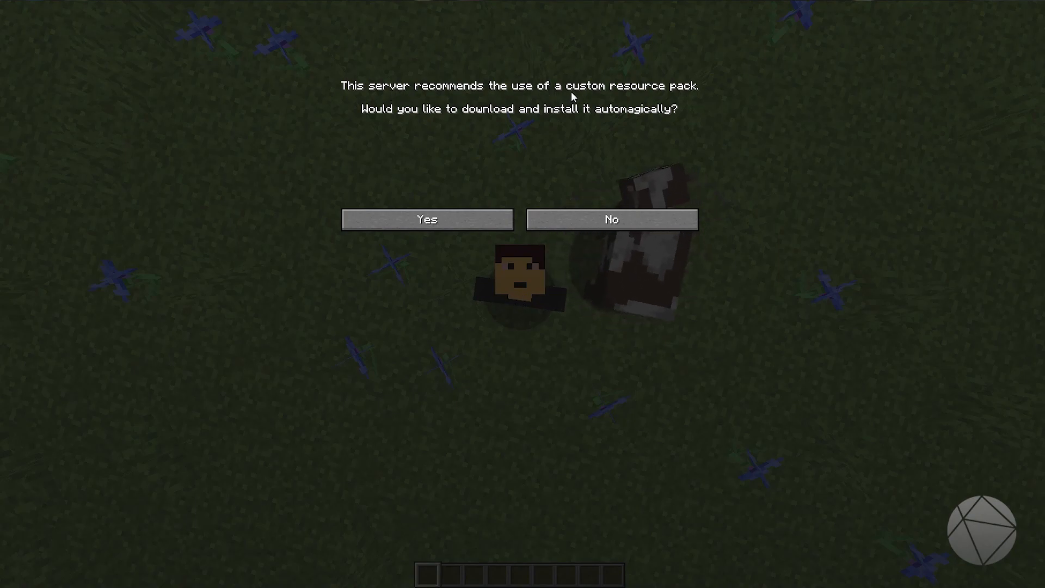
mouse_move(413, 126)
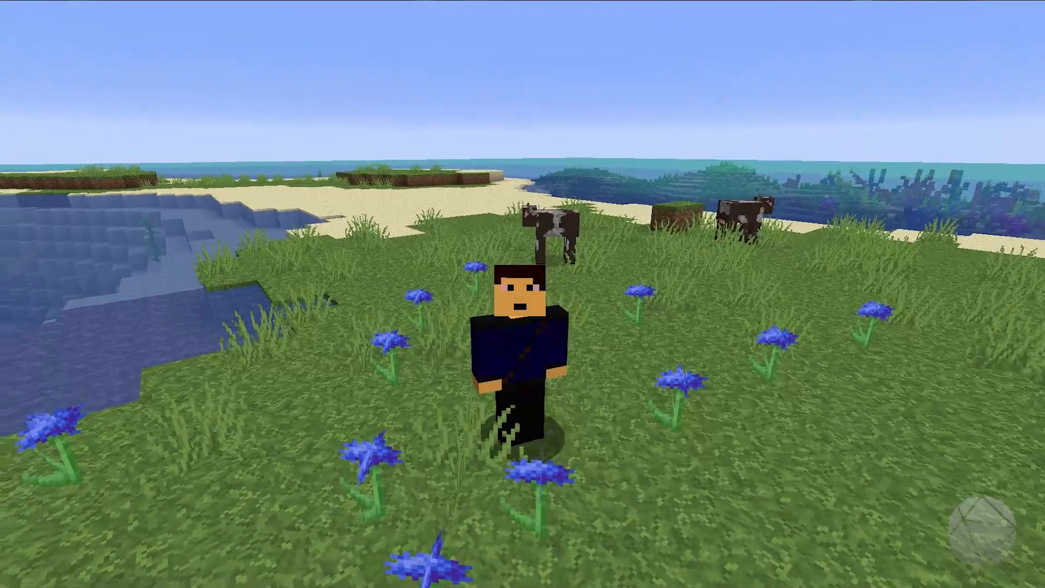
key("F2")
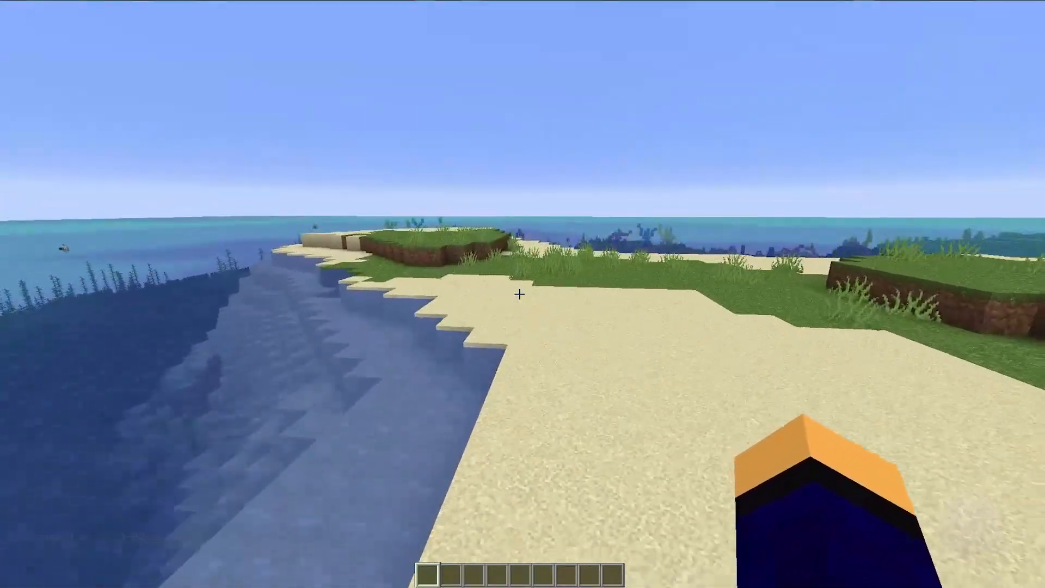
mouse_move(523, 294)
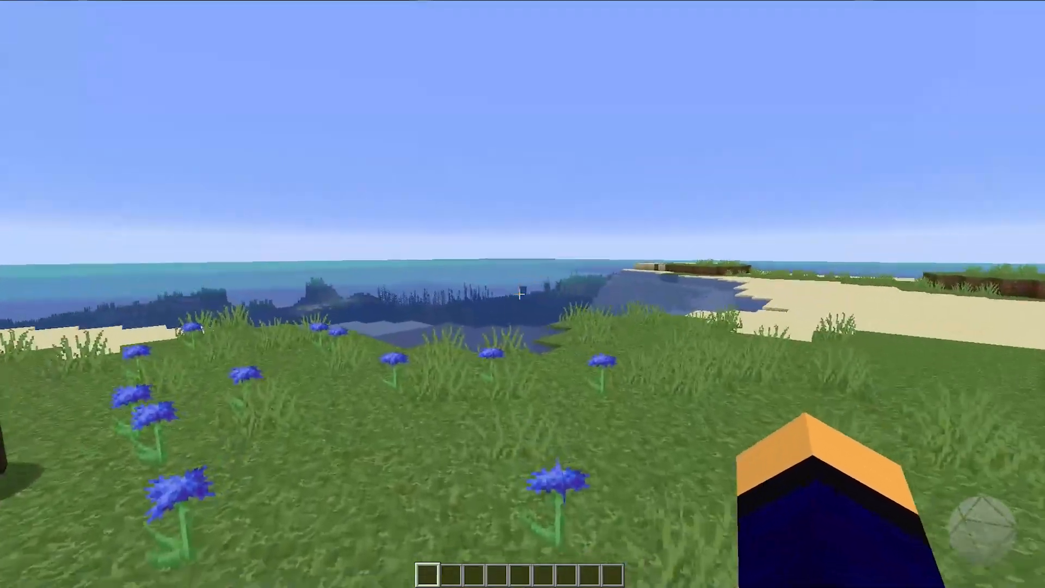
mouse_move(523, 294)
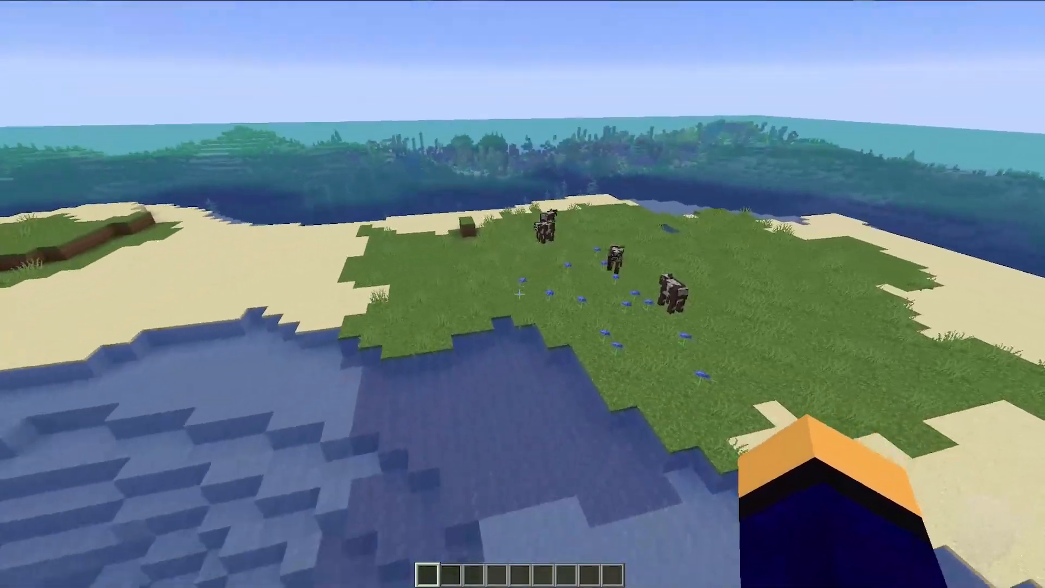